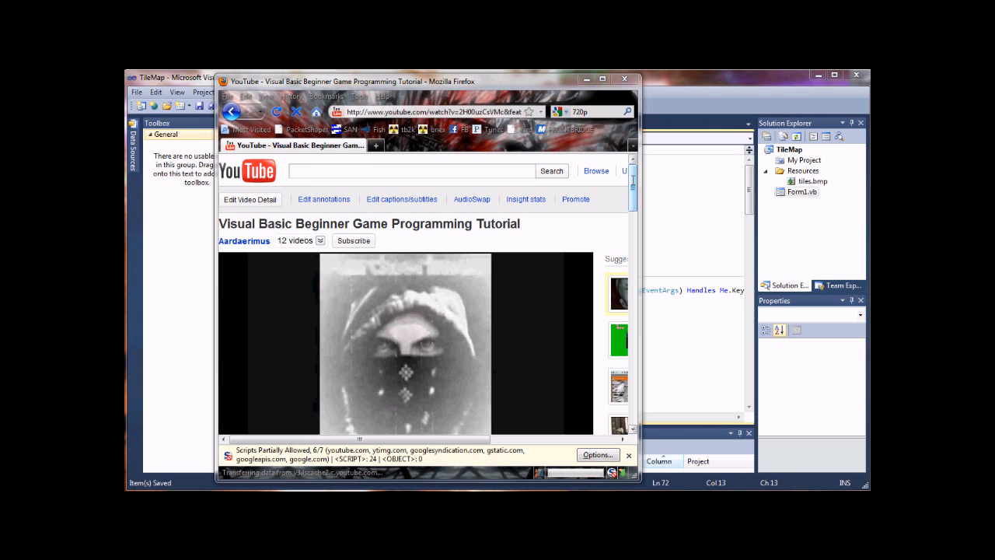
Walk through the Graphics, Rectangle and Map array declarations at the top of the form code.
scroll(down, 3)
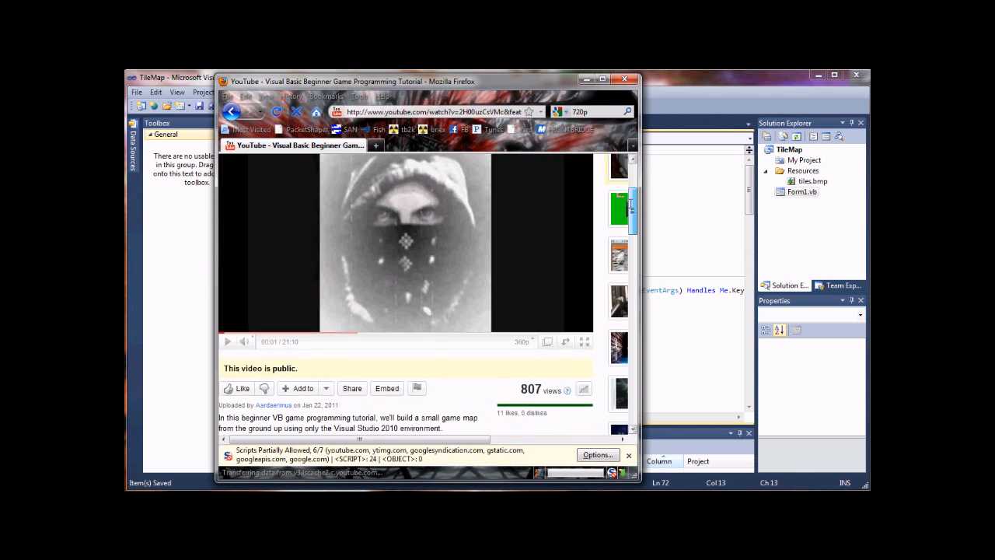
scroll(down, 3)
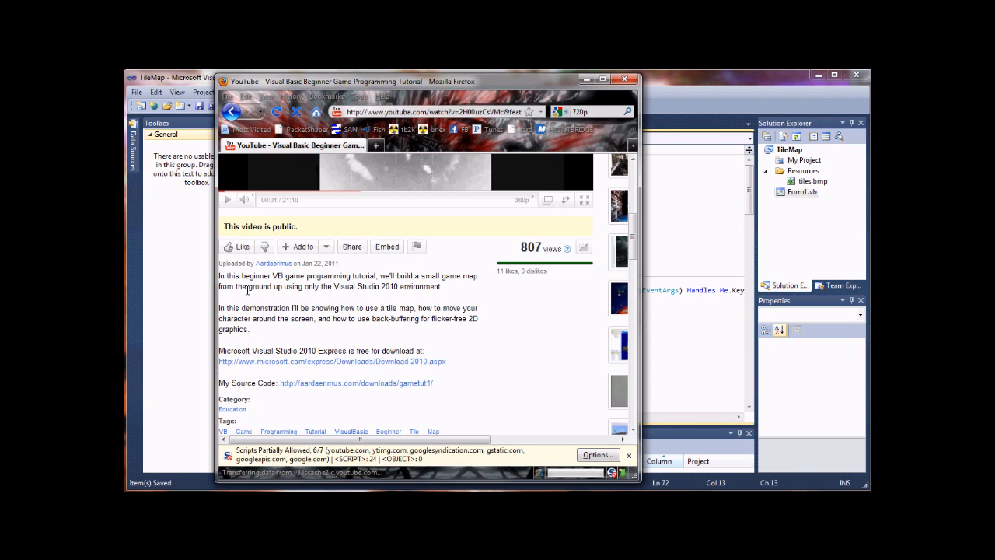
scroll(down, 3)
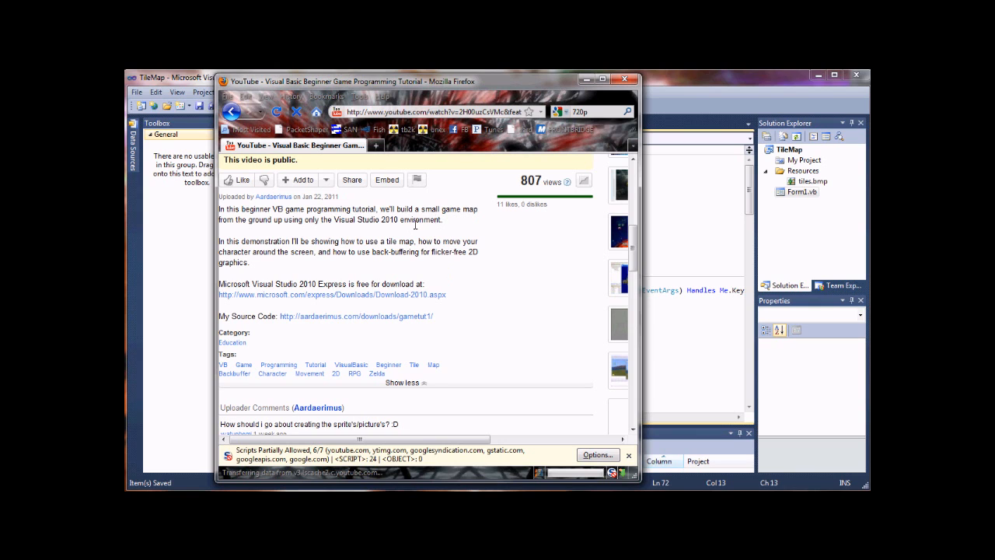
mouse_move(485, 295)
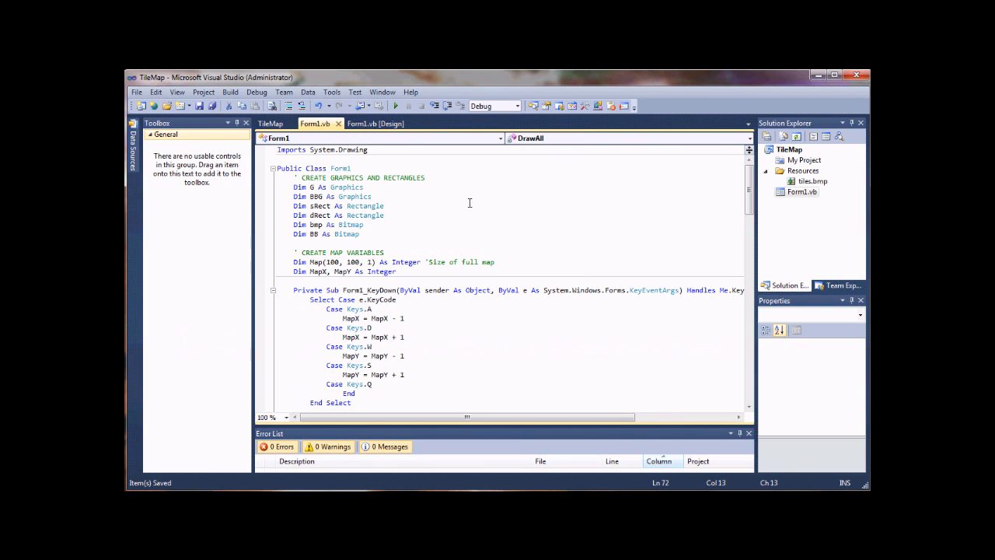
mouse_move(370, 234)
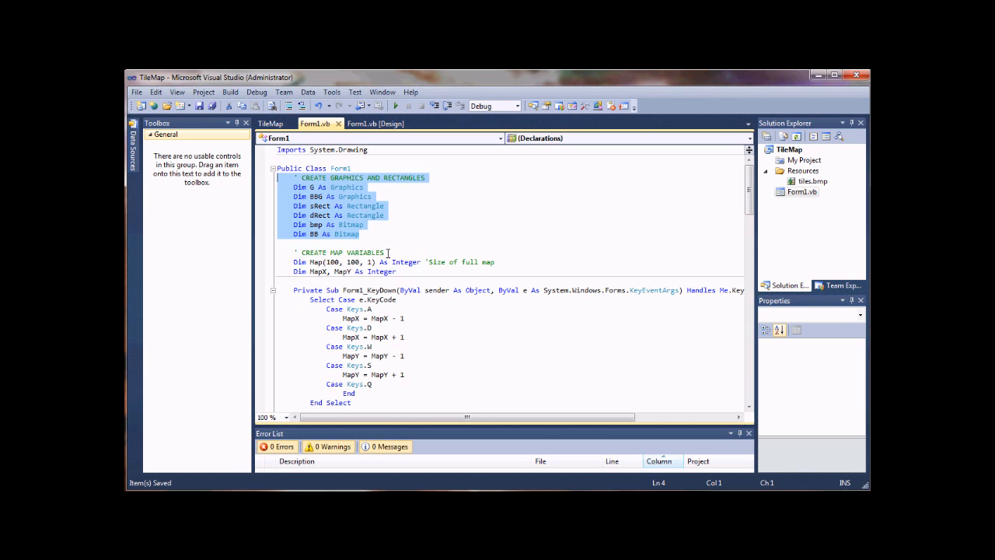
click(416, 271)
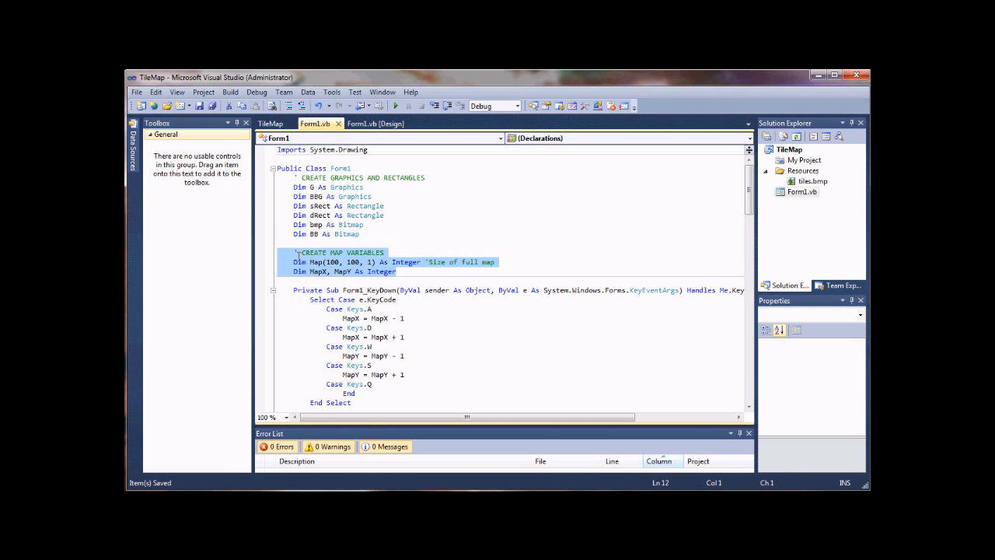
click(309, 262)
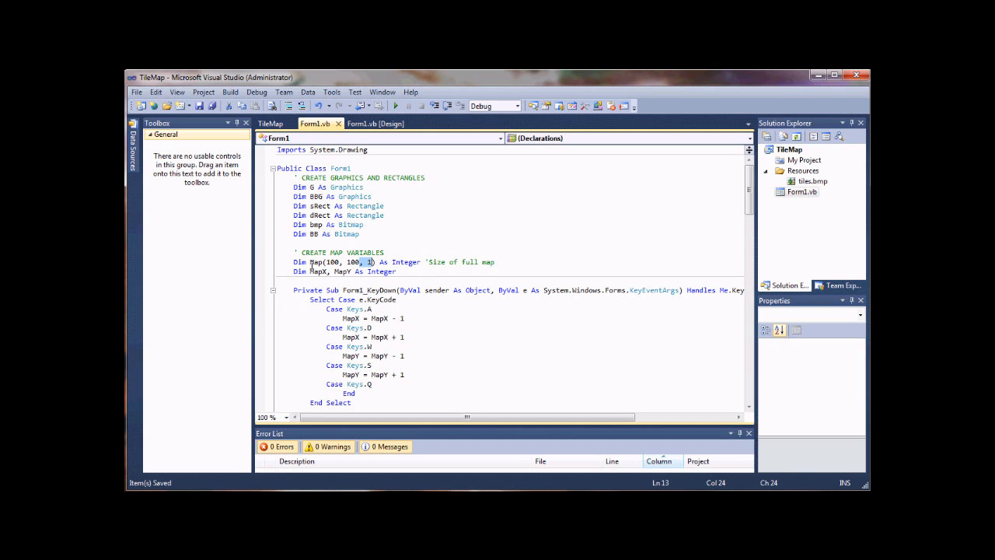
double_click(332, 261)
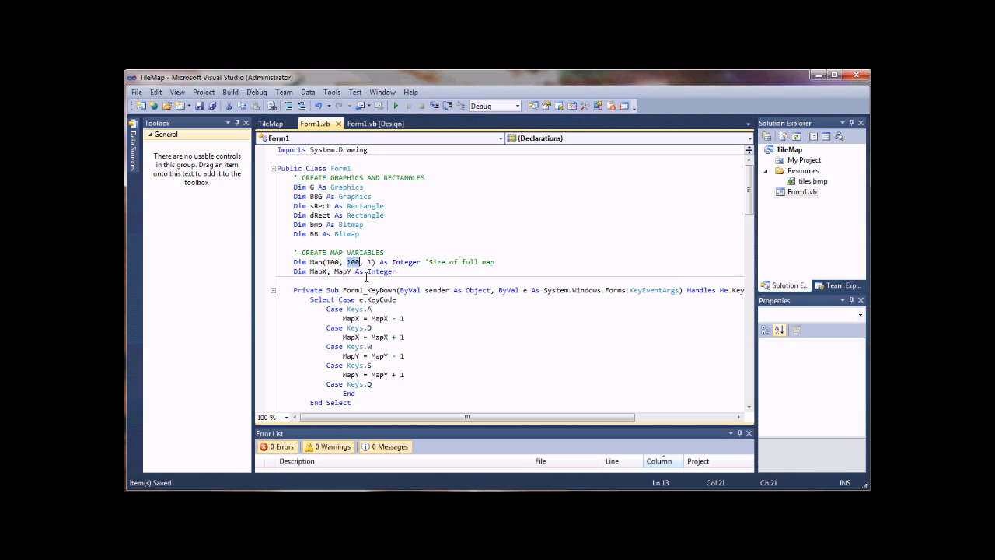
mouse_move(376, 299)
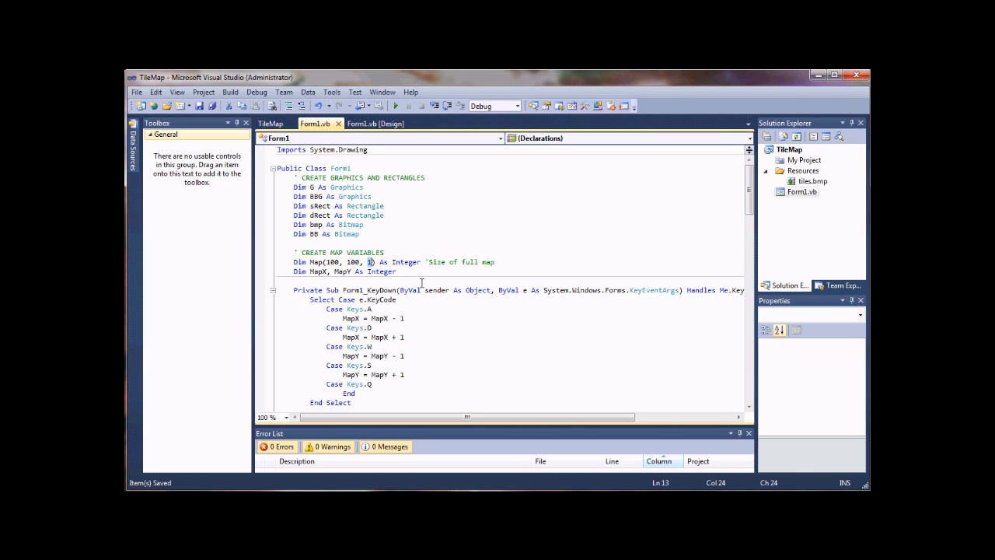
Go over the MapX and MapY coordinate variables and their start-value lines, entering 100.
scroll(down, 3)
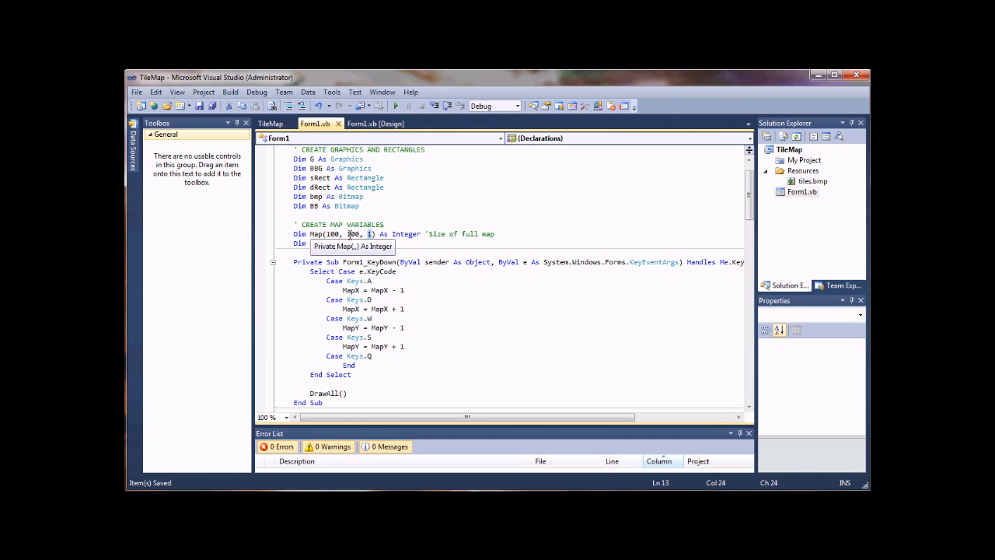
text(100)
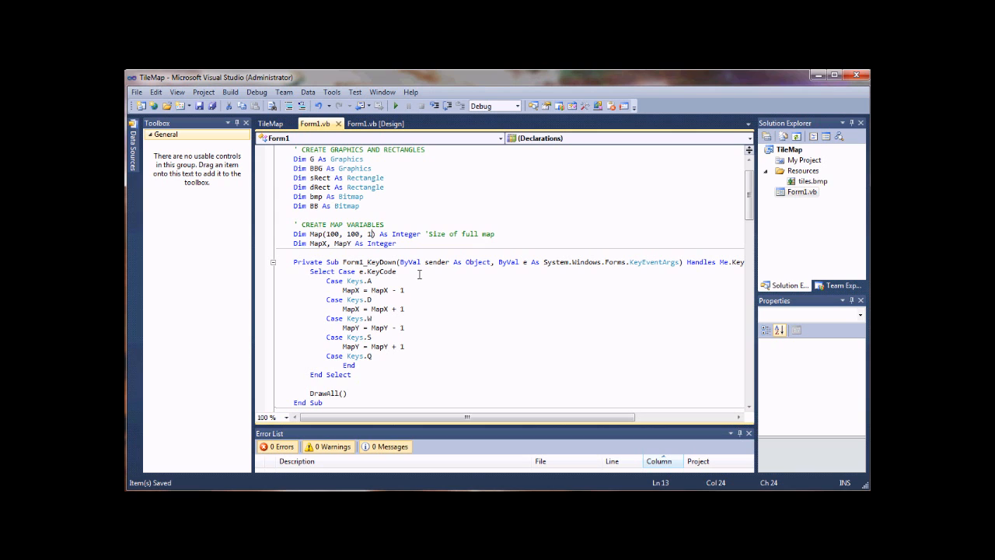
scroll(down, 3)
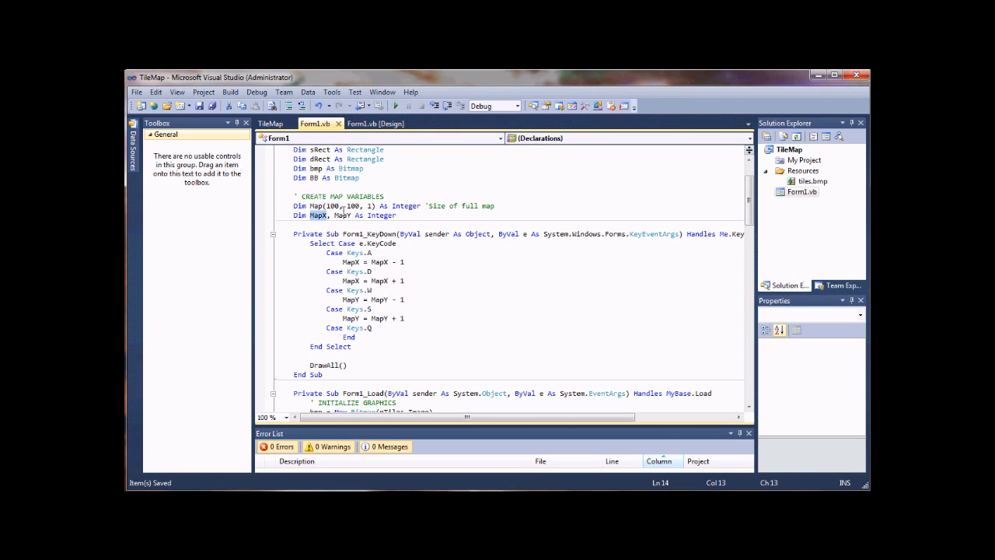
click(349, 206)
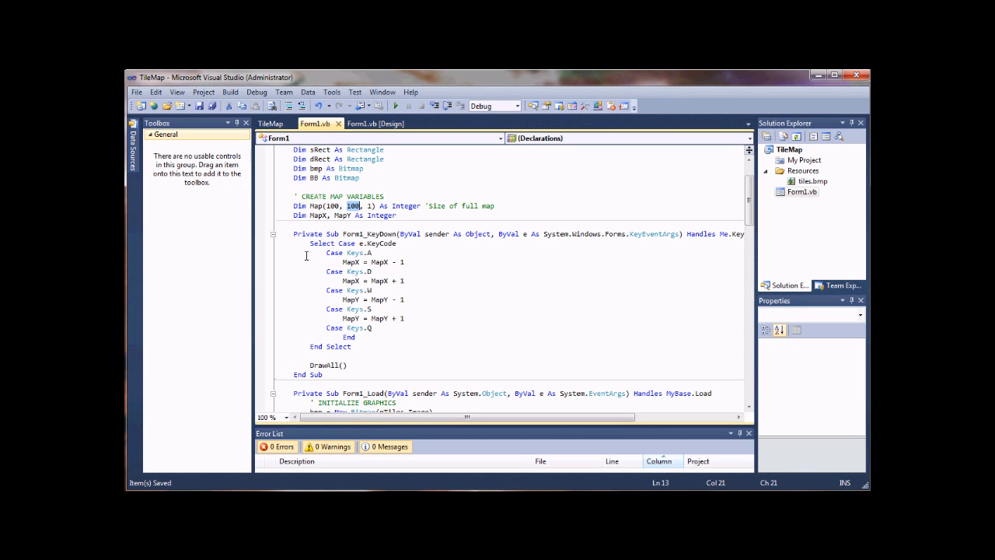
mouse_move(355, 218)
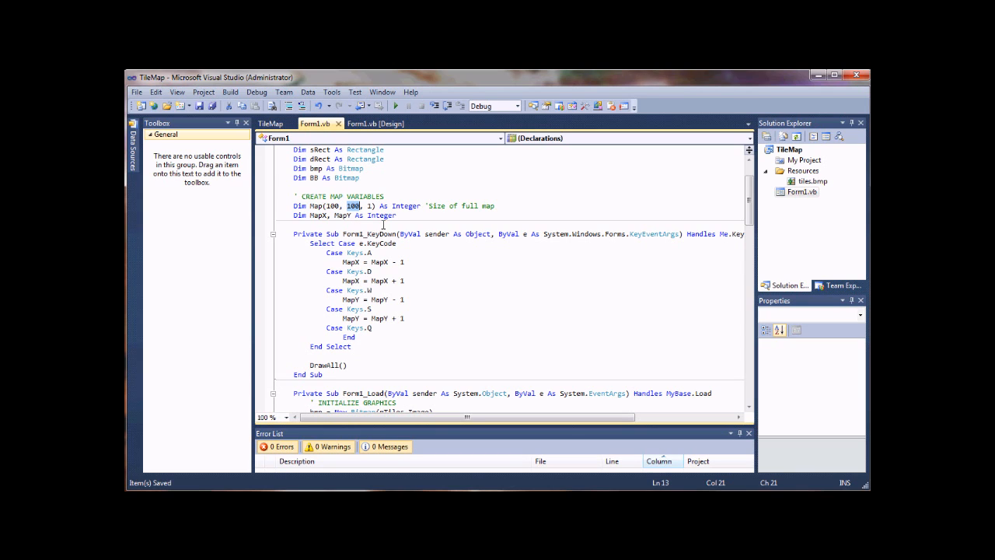
scroll(down, 3)
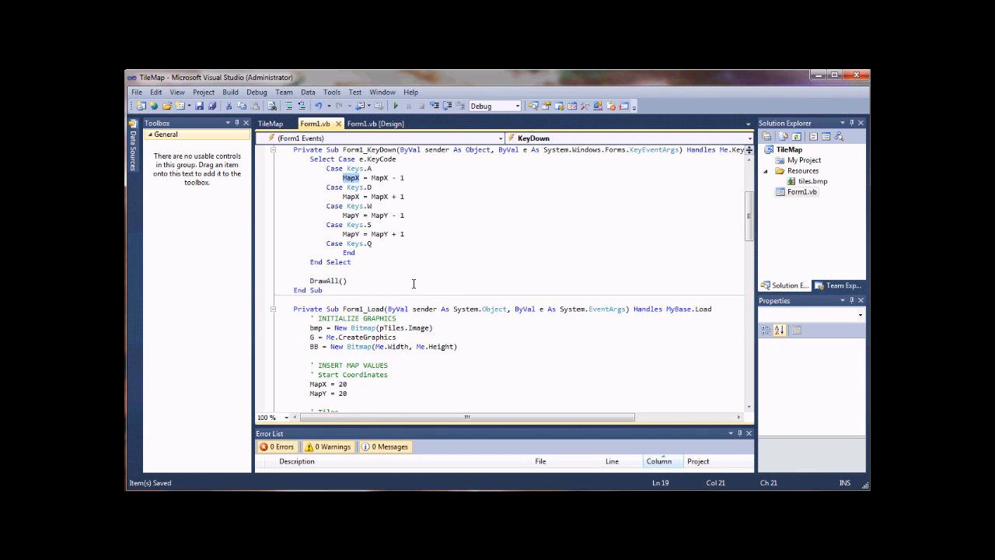
scroll(down, 3)
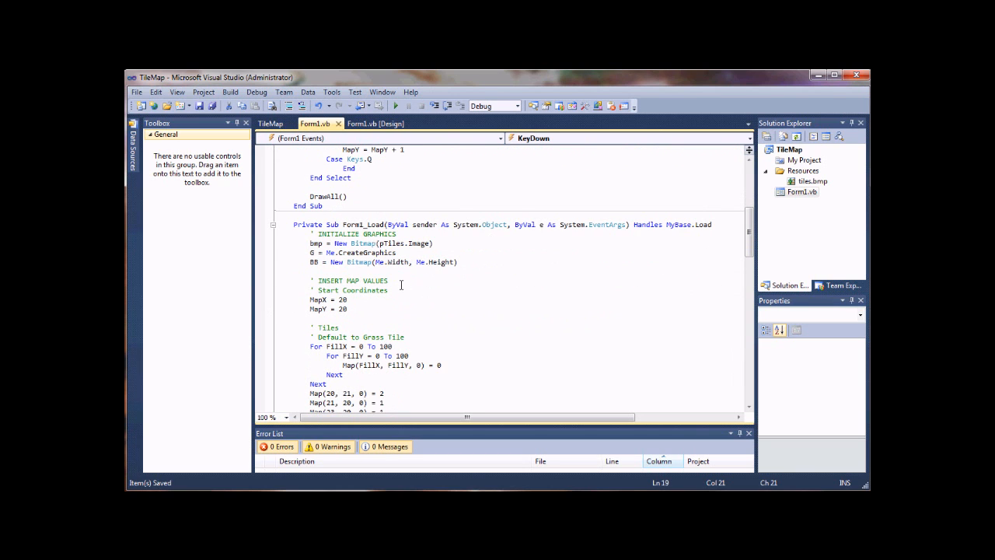
scroll(down, 3)
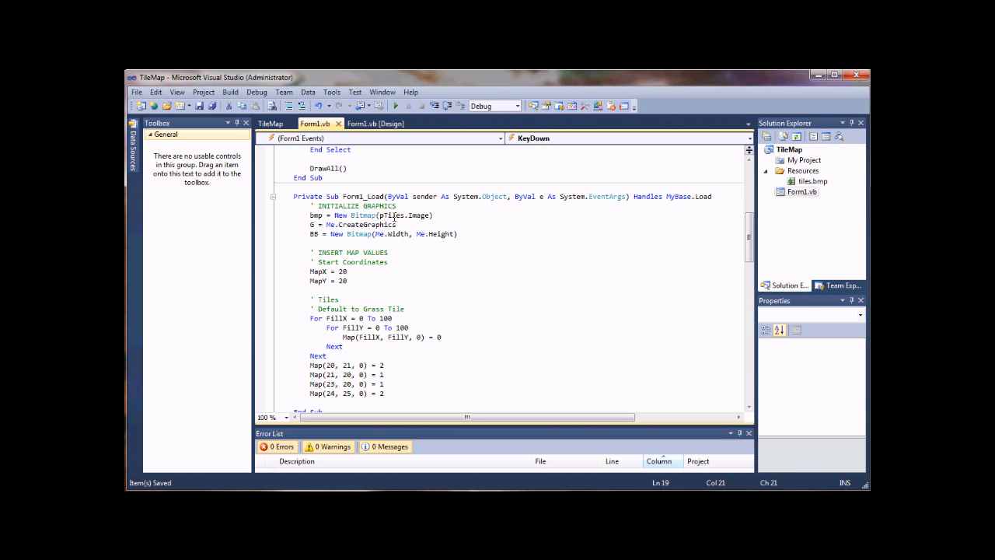
mouse_move(470, 236)
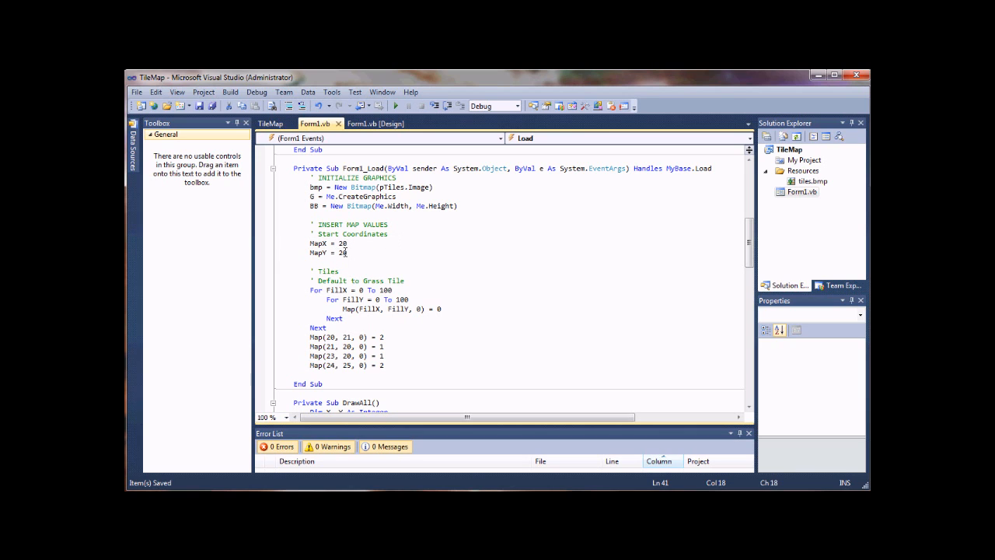
double_click(342, 243)
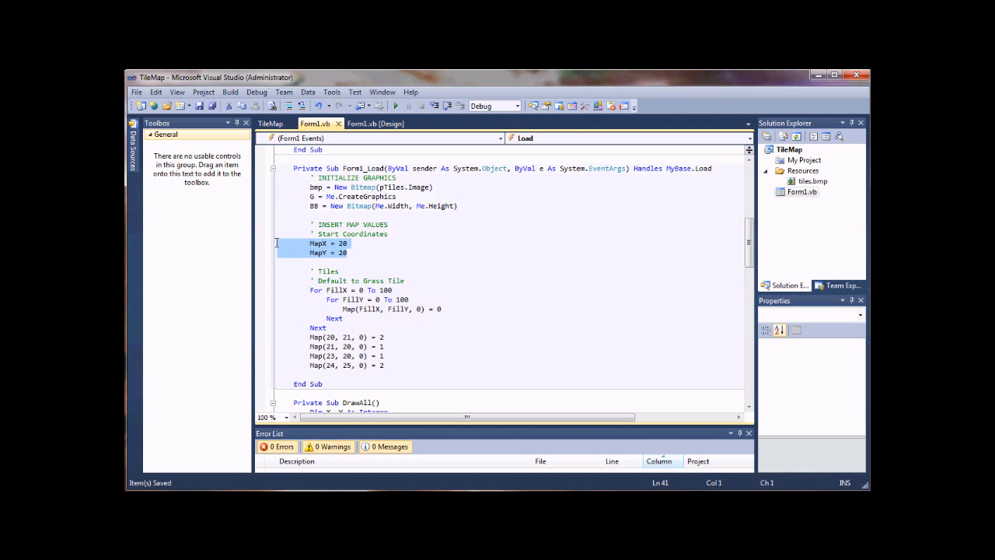
mouse_move(365, 252)
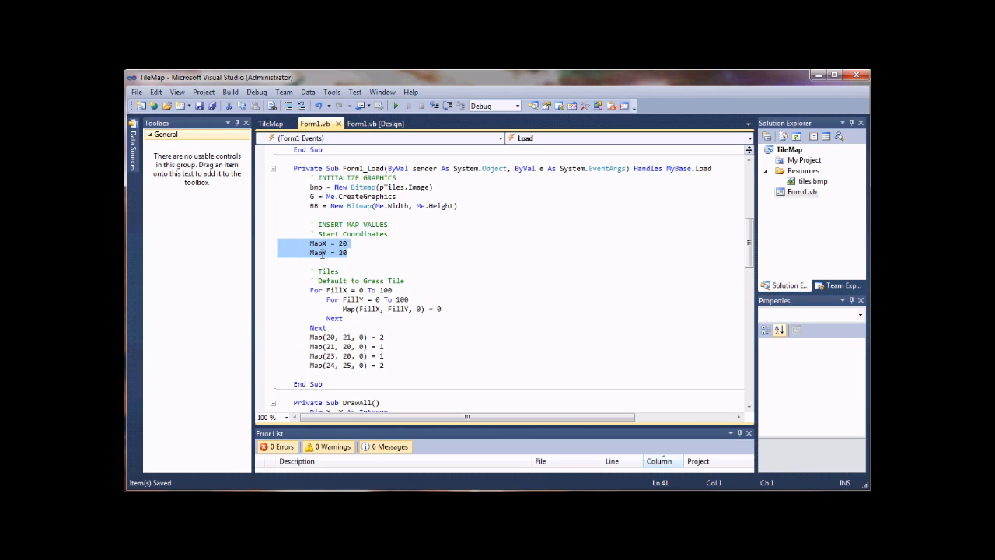
mouse_move(373, 252)
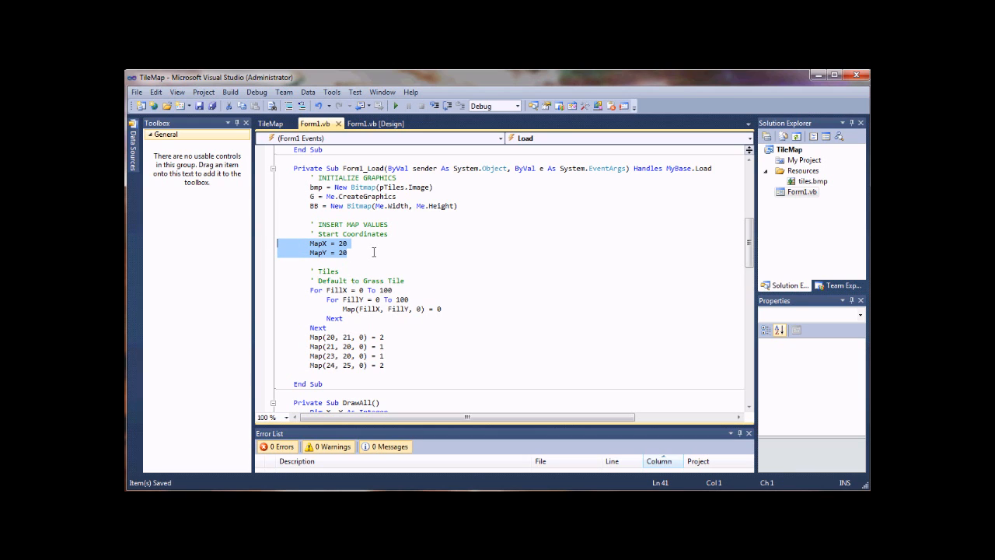
Examine the individual tile assignments, including the tree value stored in Map(20, 21, 0).
scroll(down, 3)
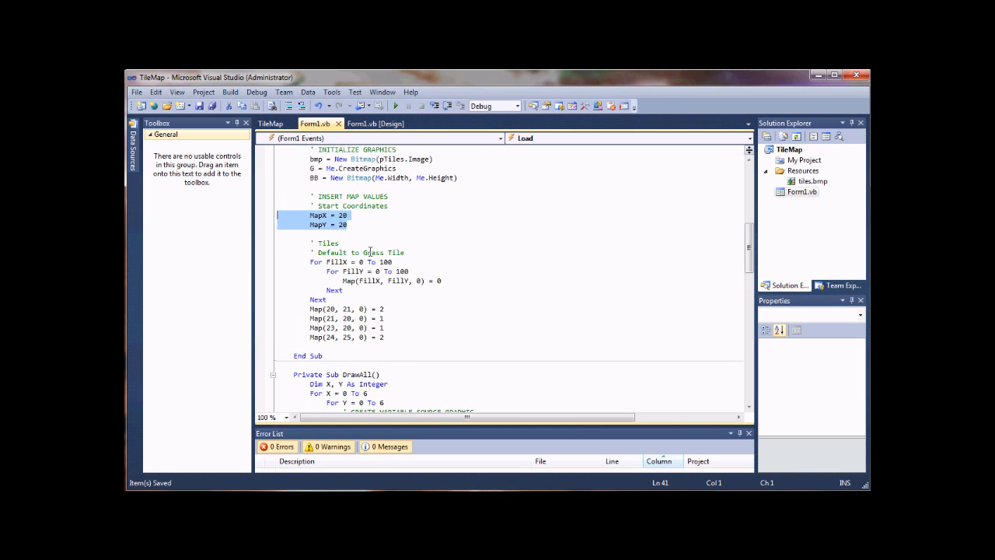
scroll(down, 3)
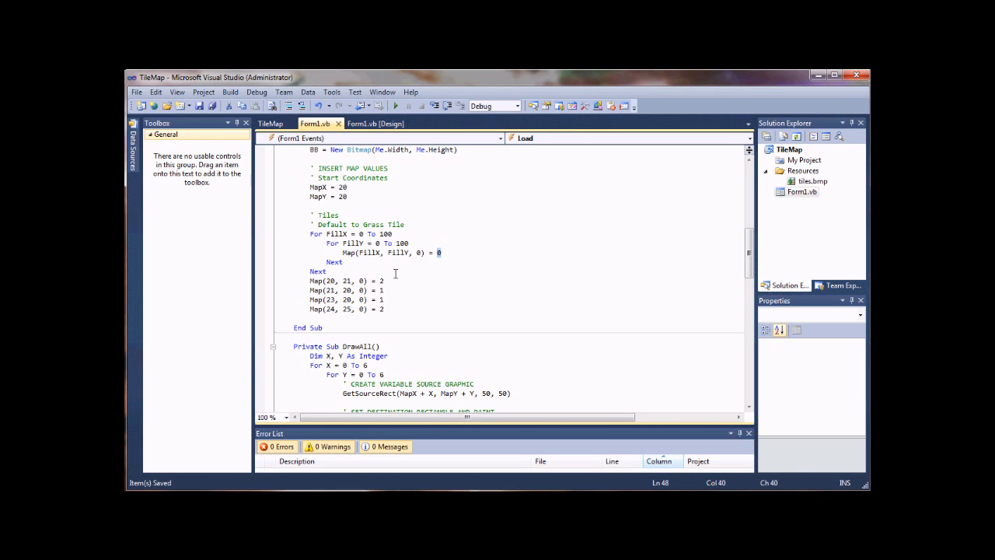
mouse_move(382, 298)
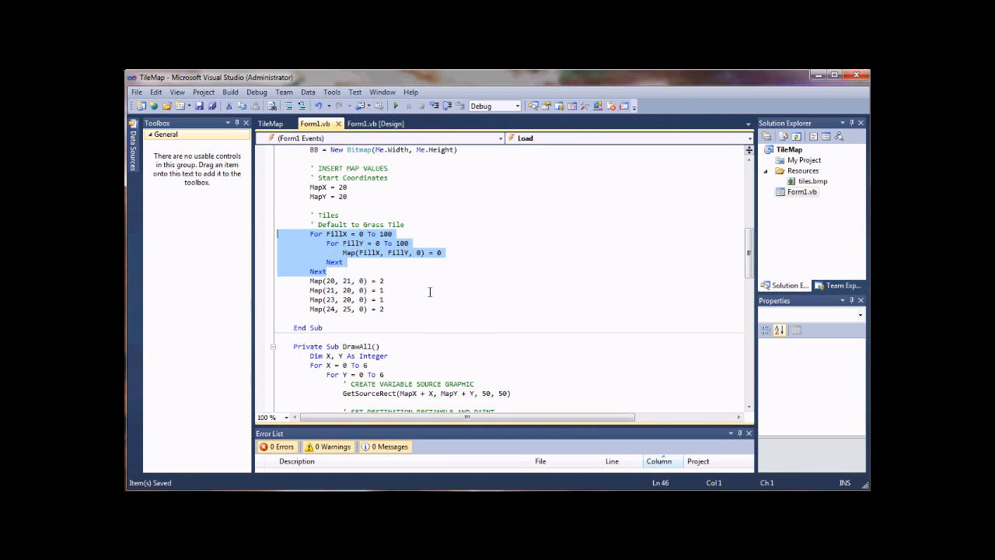
mouse_move(412, 277)
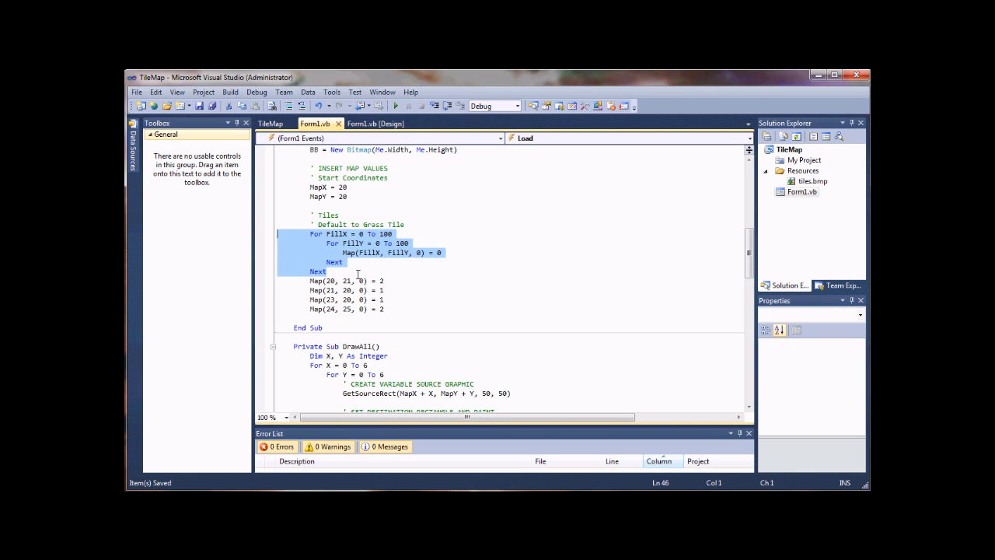
mouse_move(421, 280)
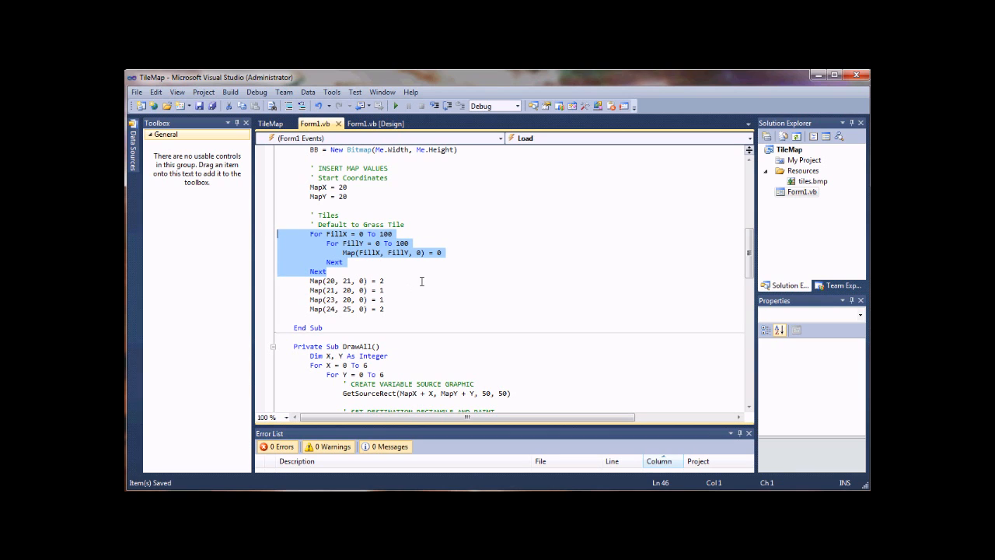
mouse_move(429, 286)
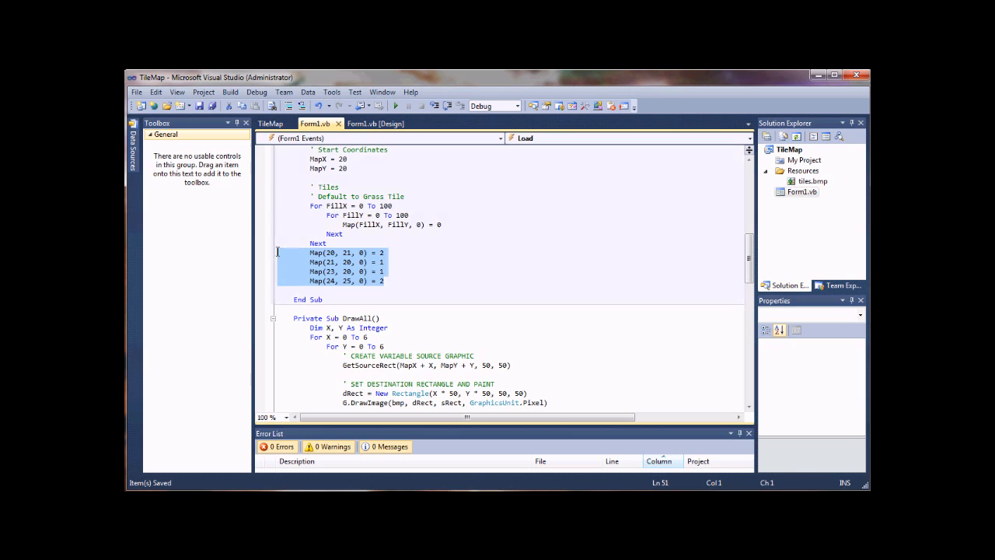
click(384, 251)
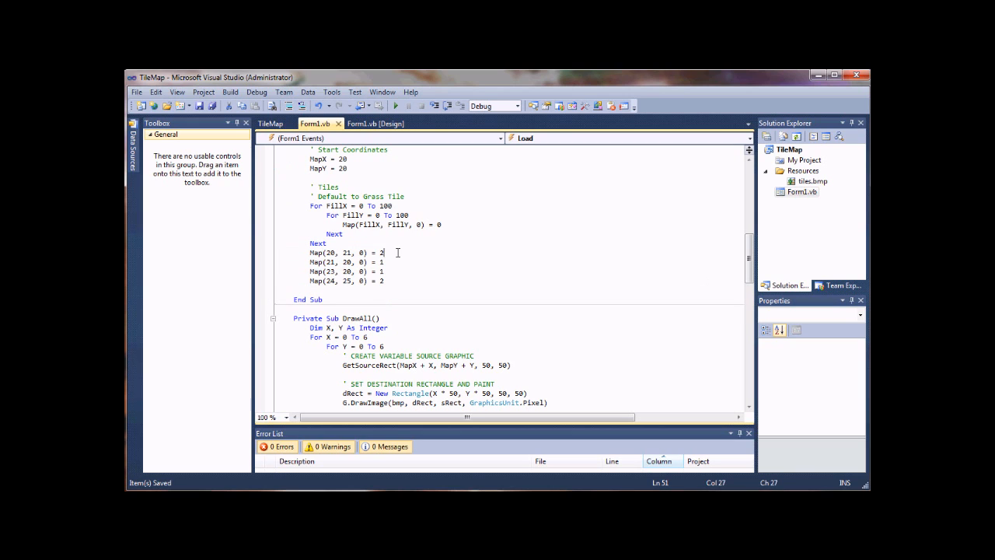
click(381, 262)
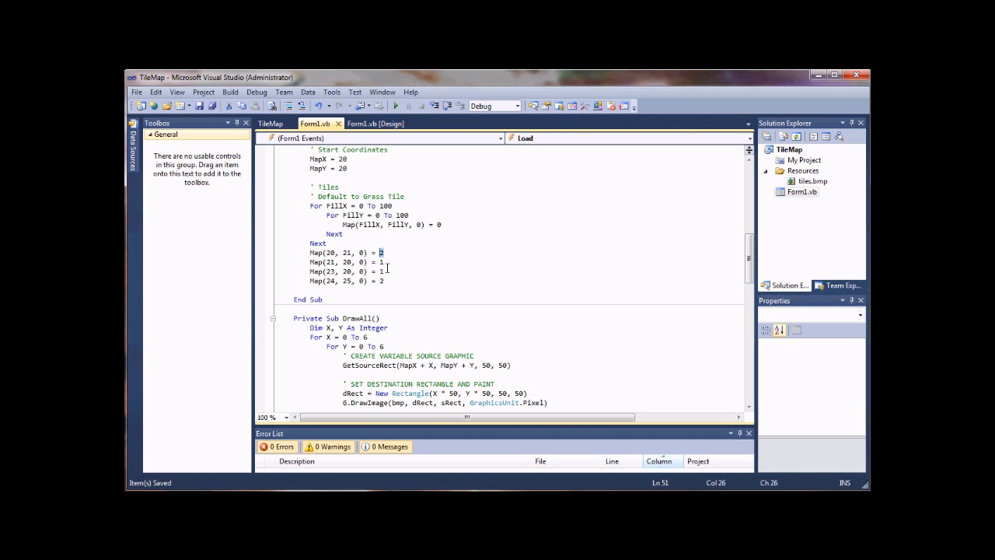
click(379, 261)
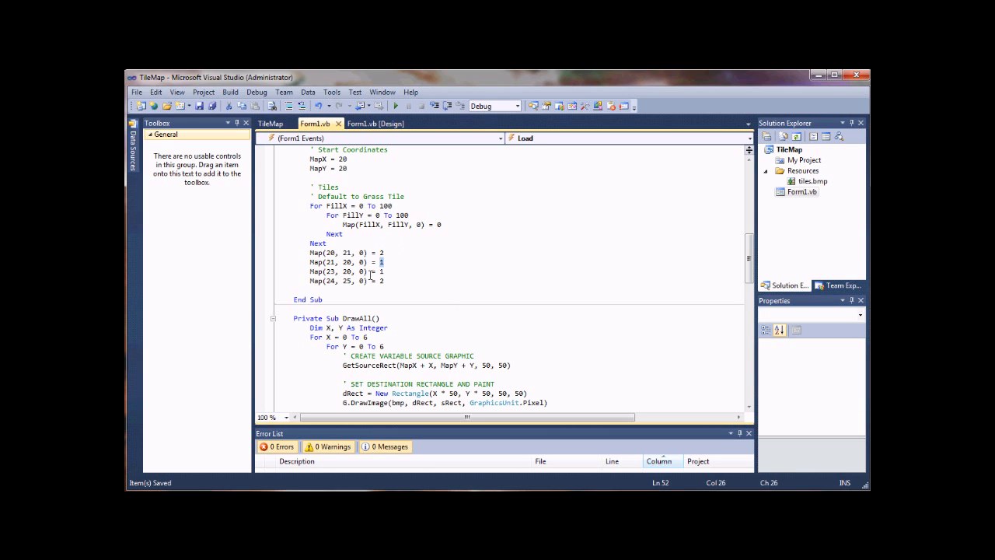
scroll(down, 3)
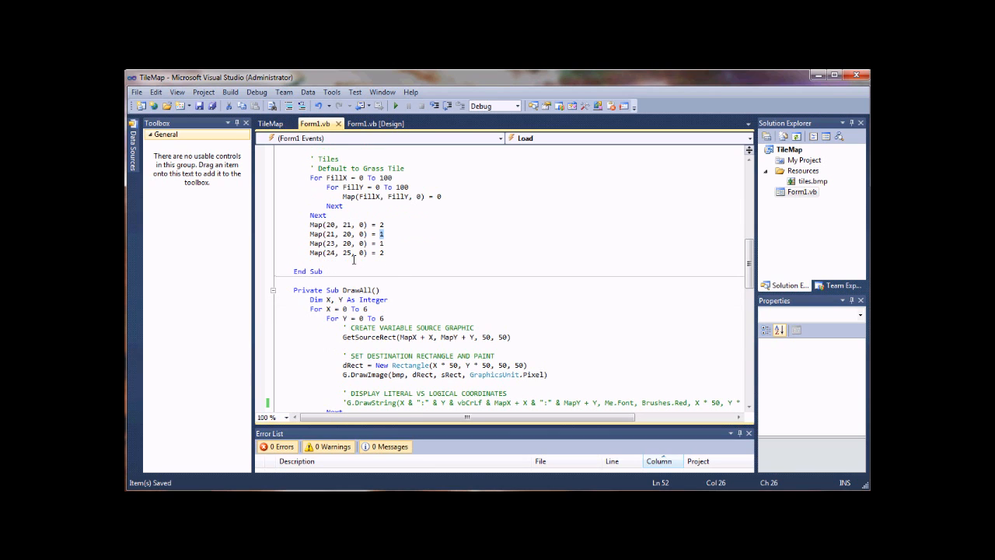
scroll(down, 3)
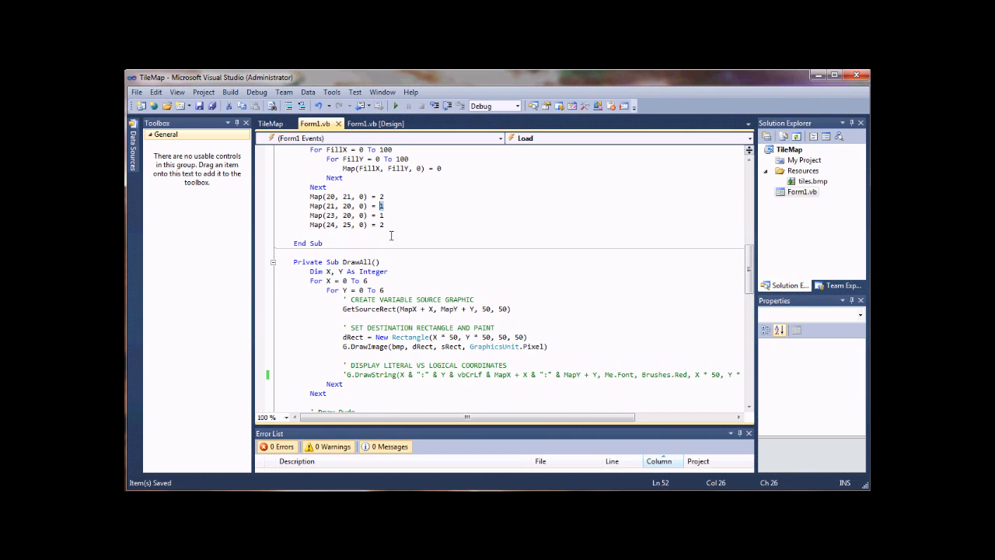
scroll(down, 3)
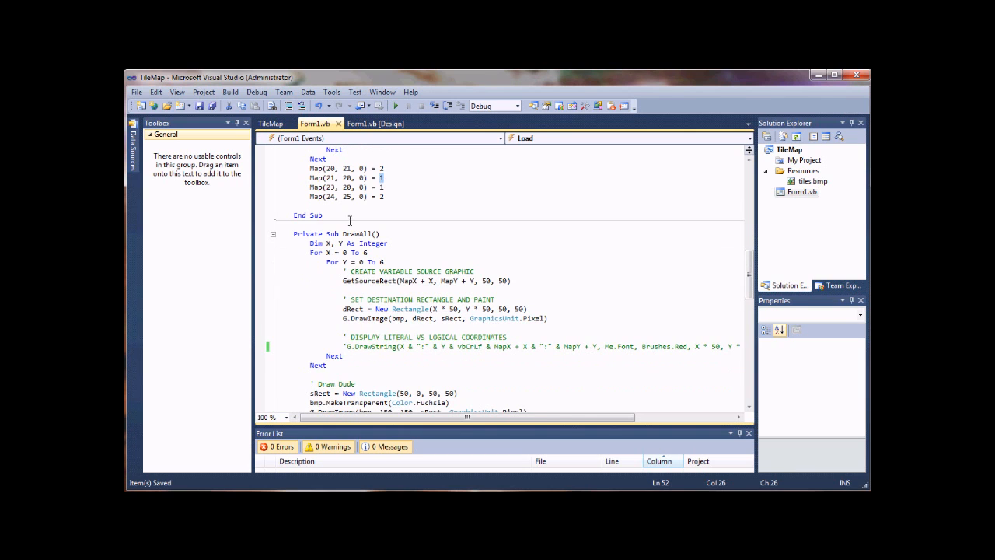
scroll(down, 3)
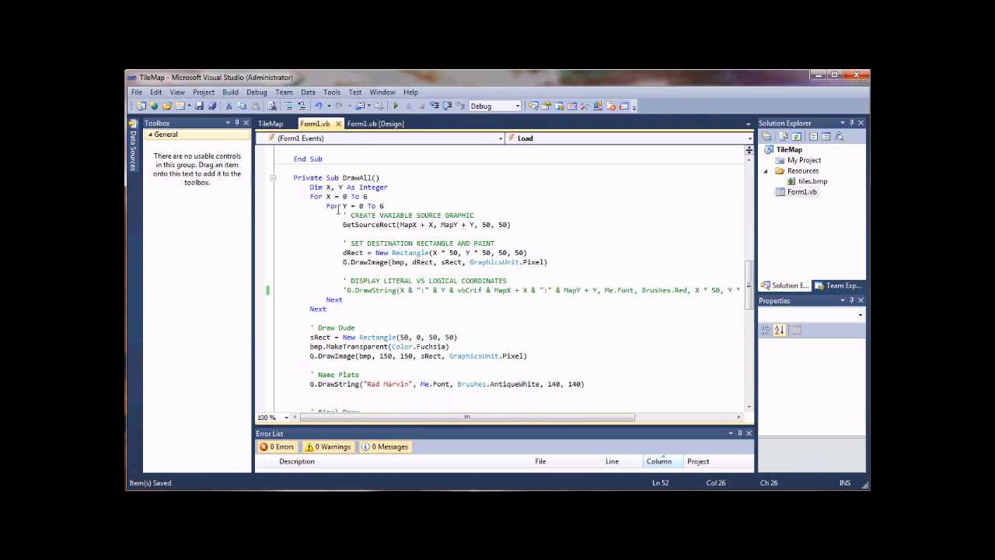
mouse_move(319, 196)
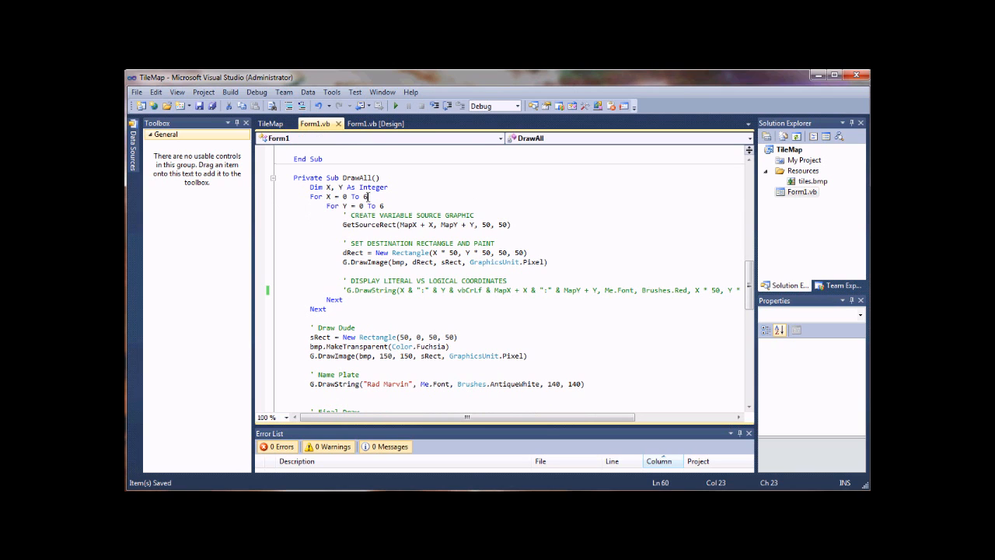
Explain the nested draw loop's range, its source-rectangle call and the map lookup feeding the tile selector.
double_click(345, 196)
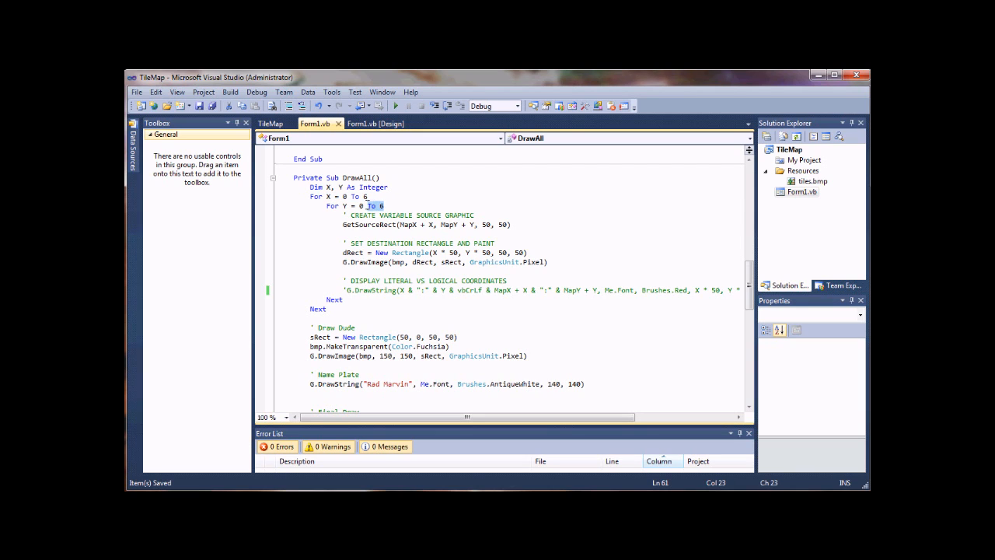
click(384, 206)
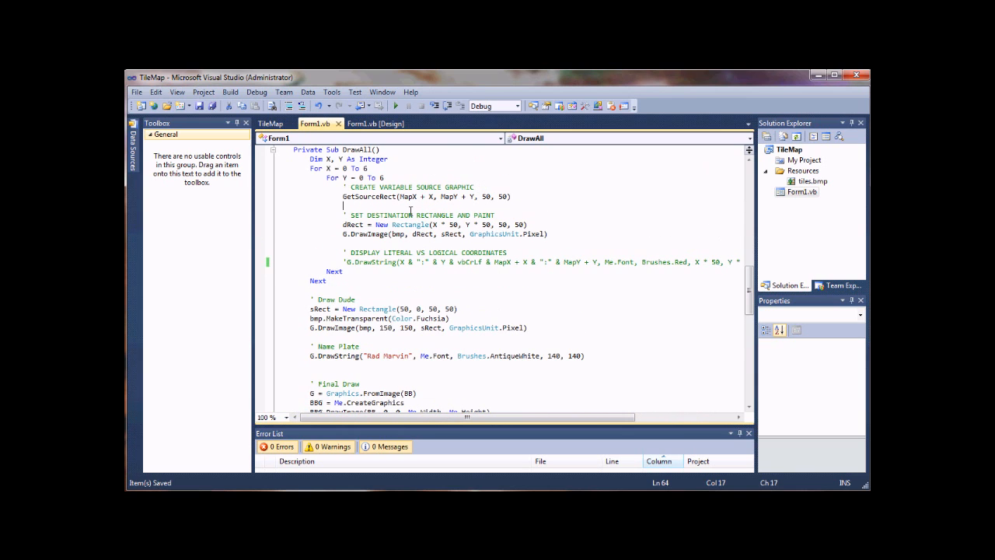
double_click(356, 196)
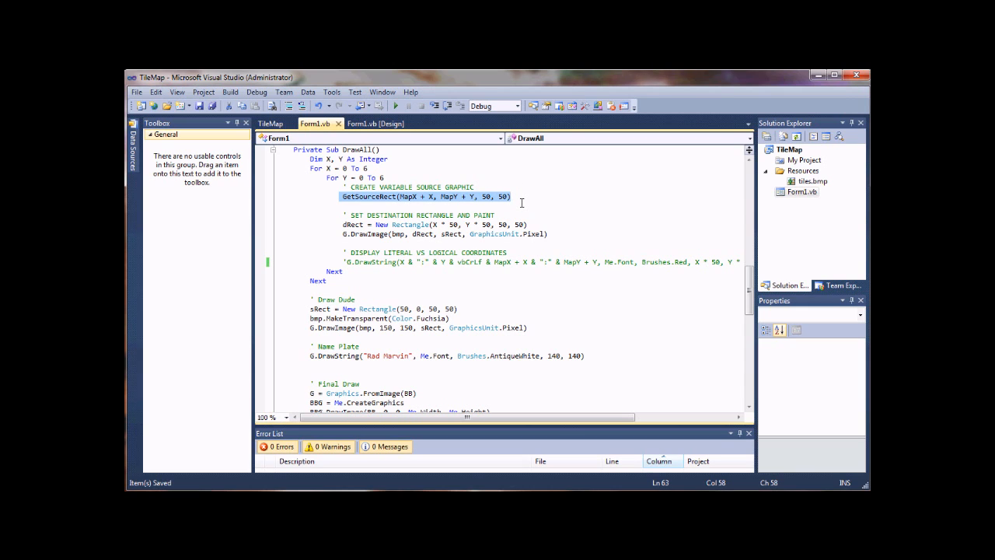
mouse_move(388, 211)
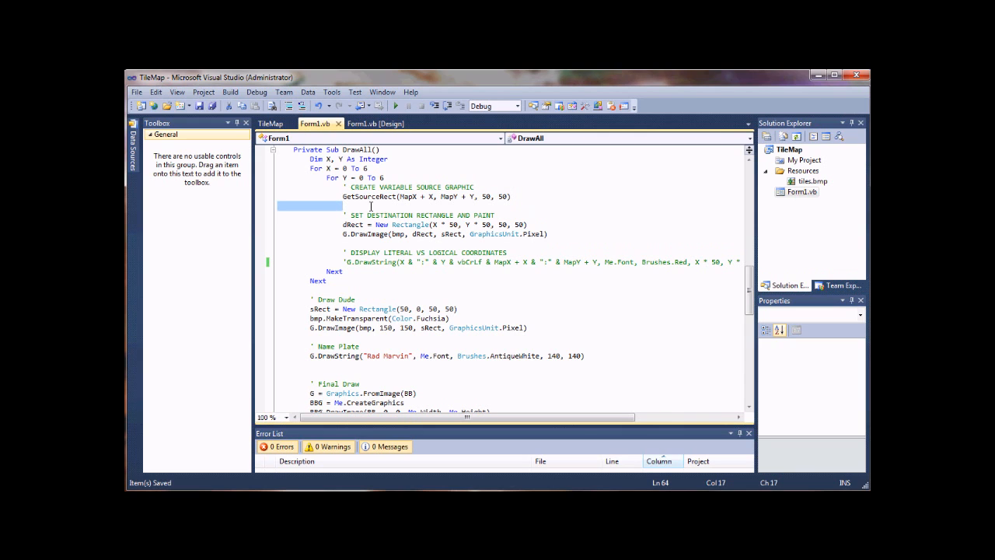
mouse_move(457, 205)
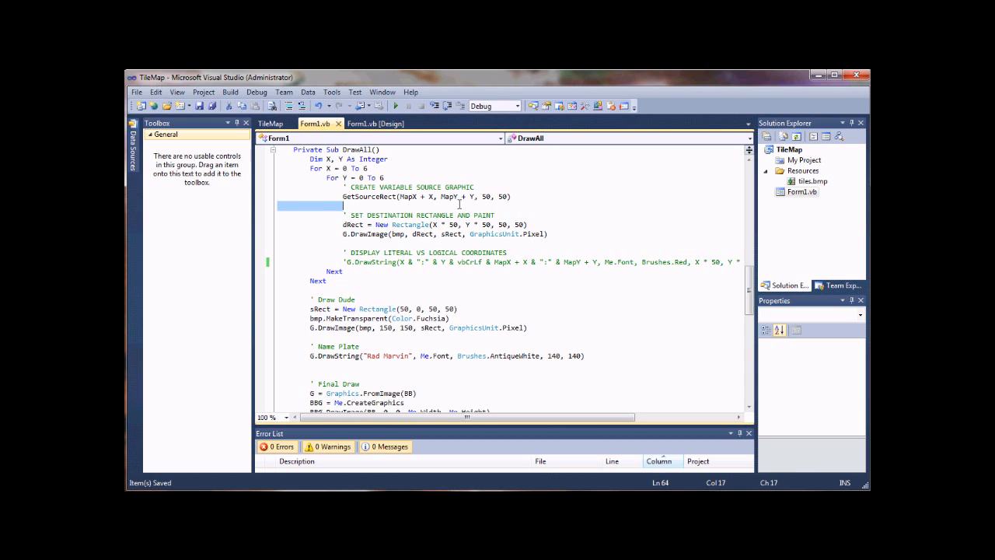
scroll(down, 3)
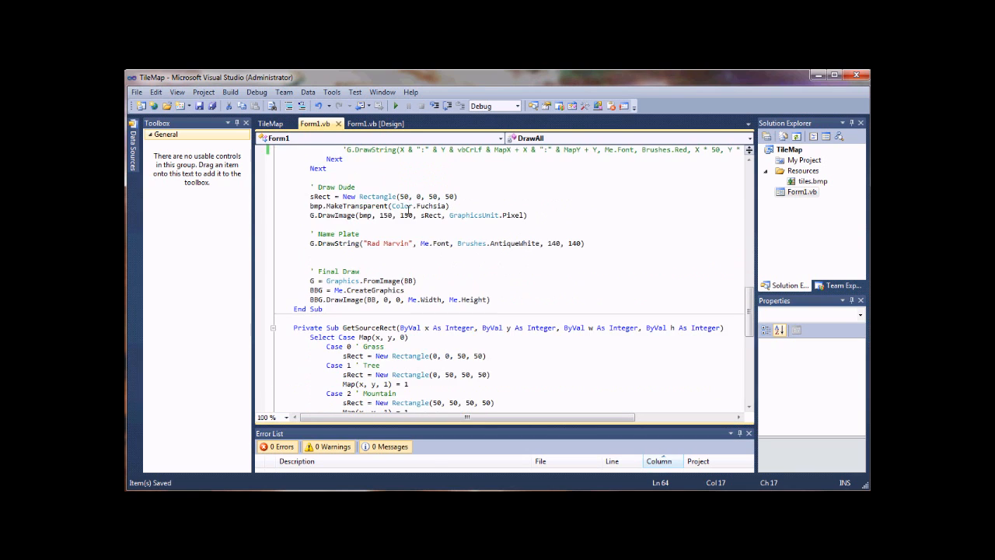
scroll(up, 3)
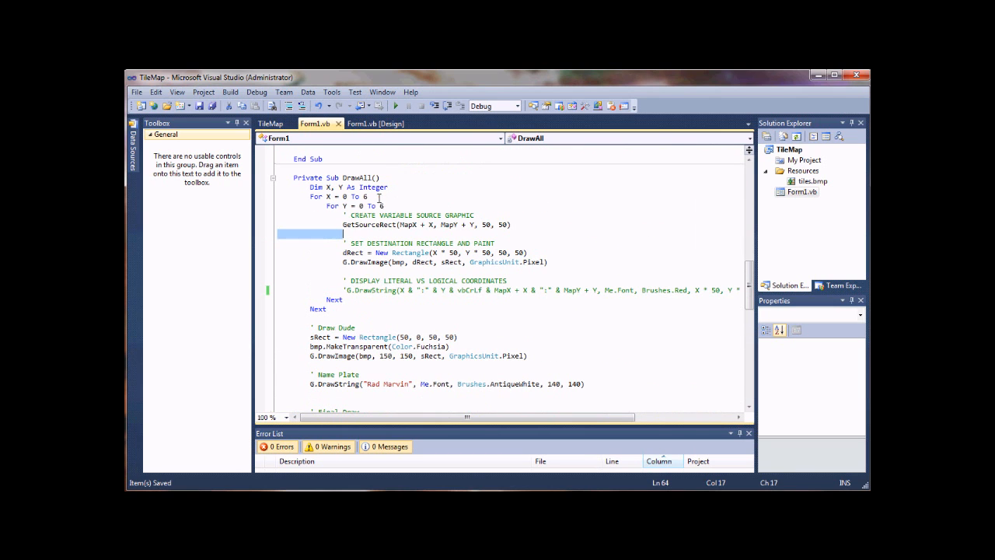
click(404, 224)
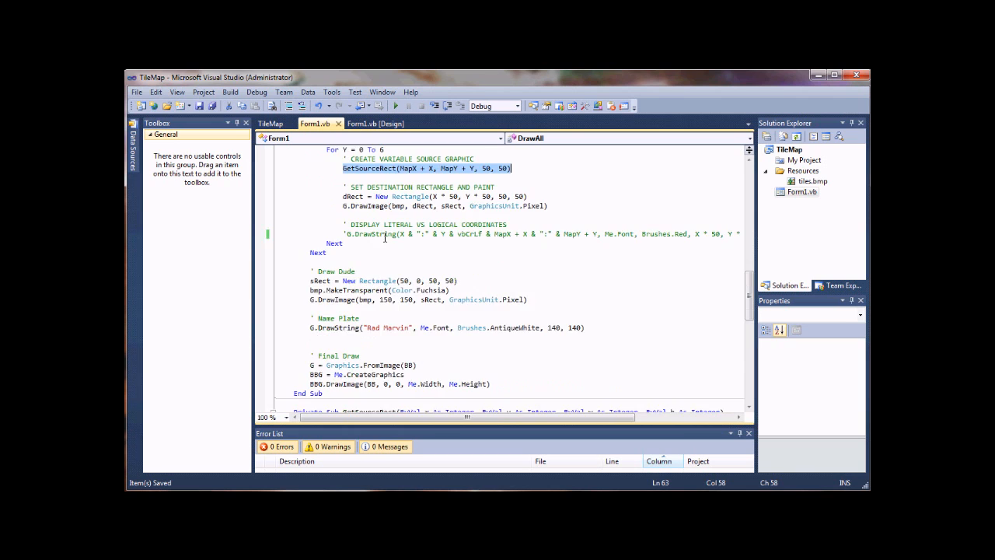
scroll(down, 3)
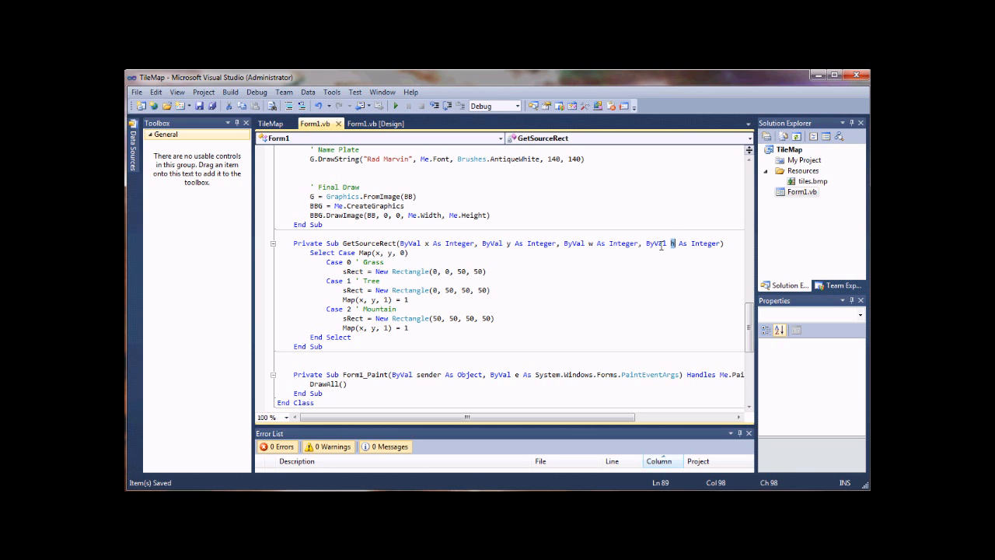
scroll(down, 3)
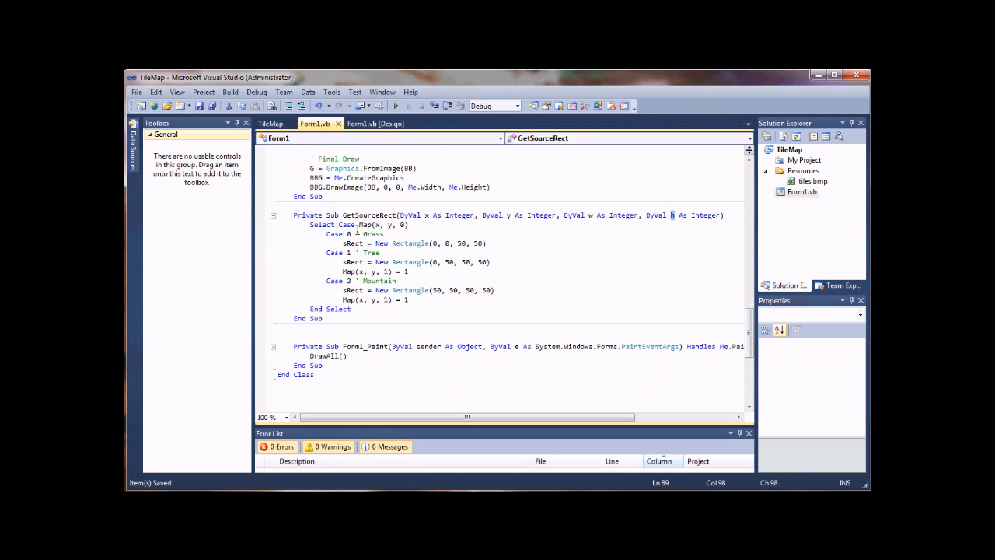
click(401, 224)
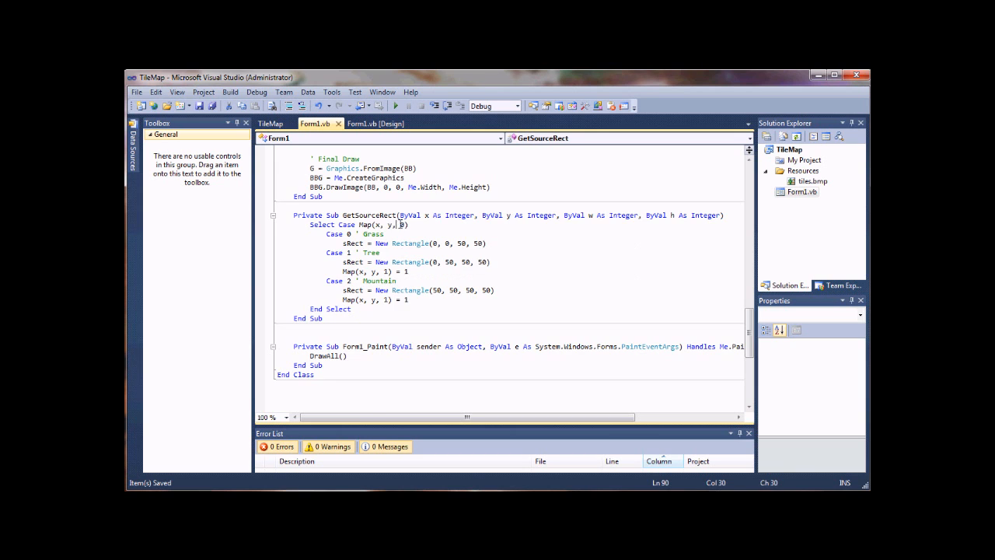
Review the tile selector's Tree case and the Tree tile's source offsets in the tile sheet.
scroll(up, 3)
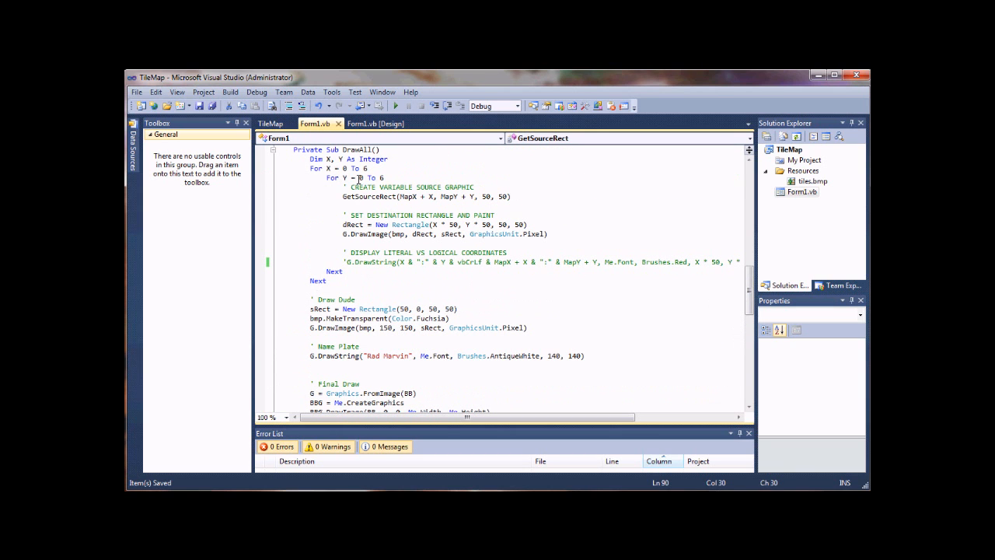
scroll(down, 3)
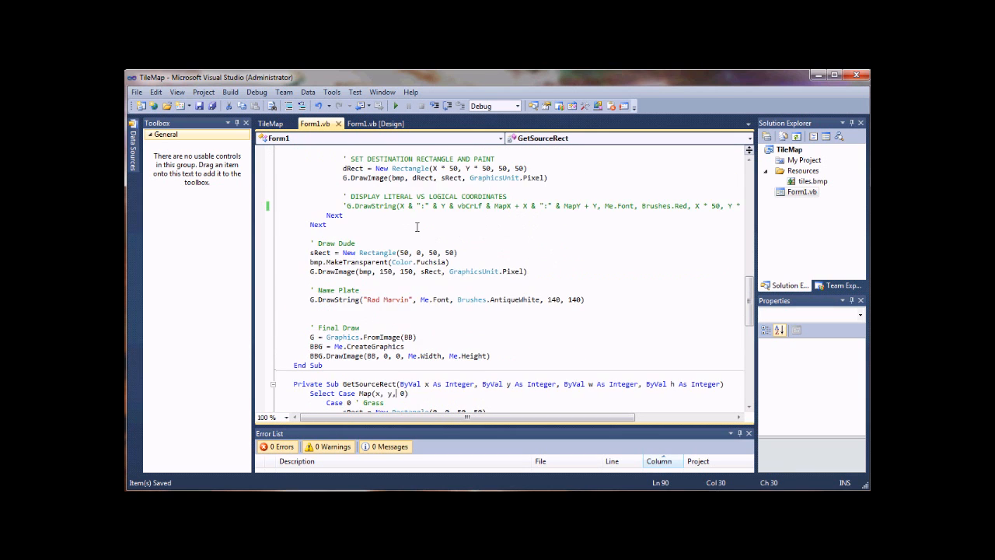
scroll(down, 3)
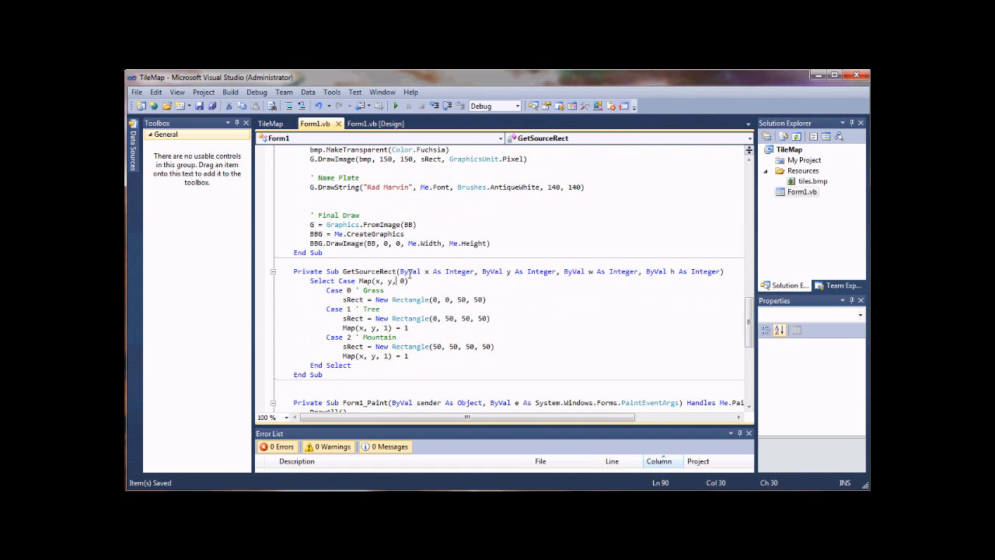
scroll(down, 3)
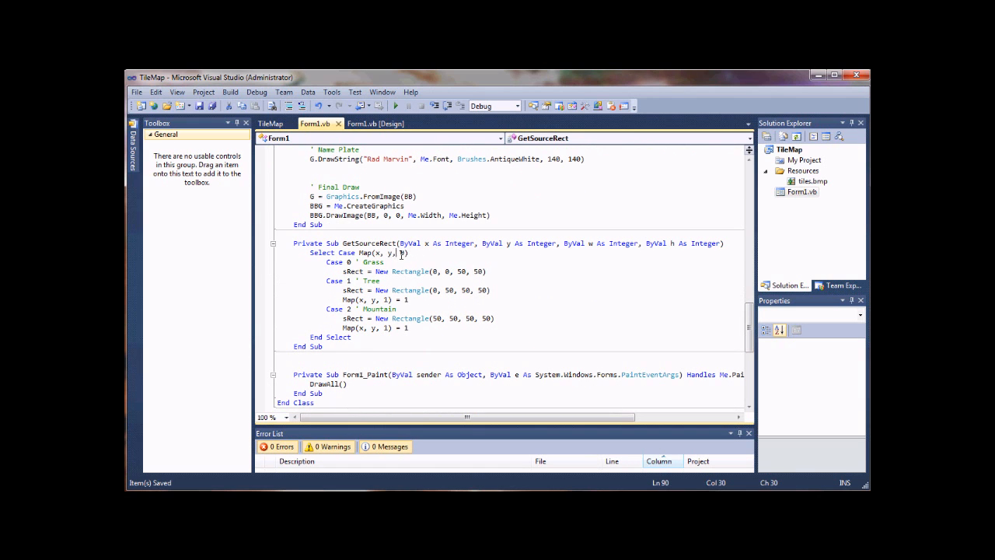
scroll(down, 3)
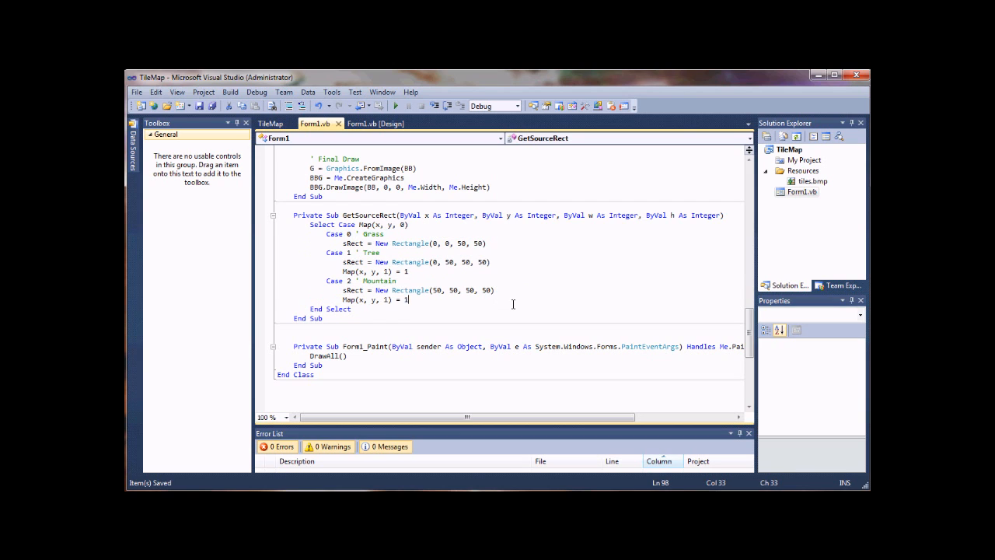
click(348, 233)
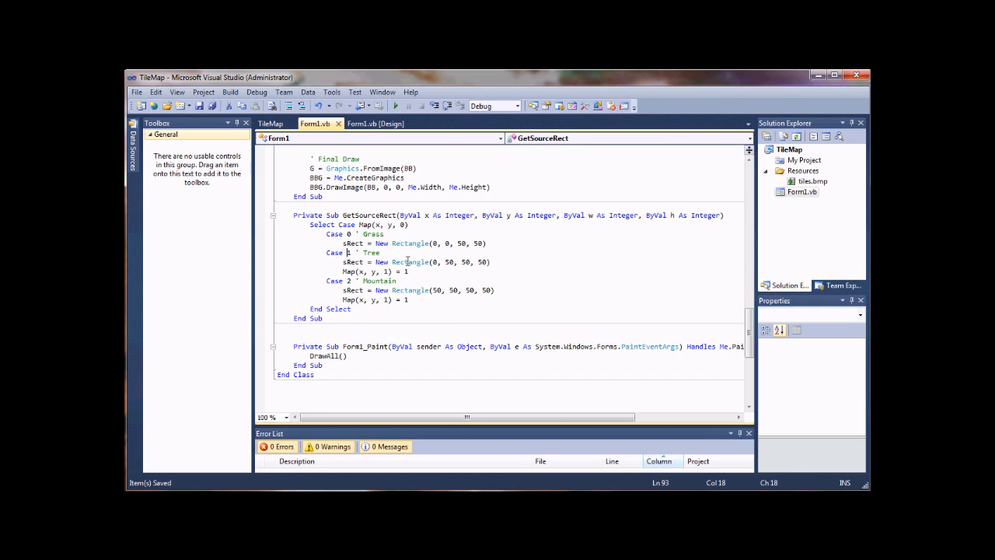
mouse_move(410, 262)
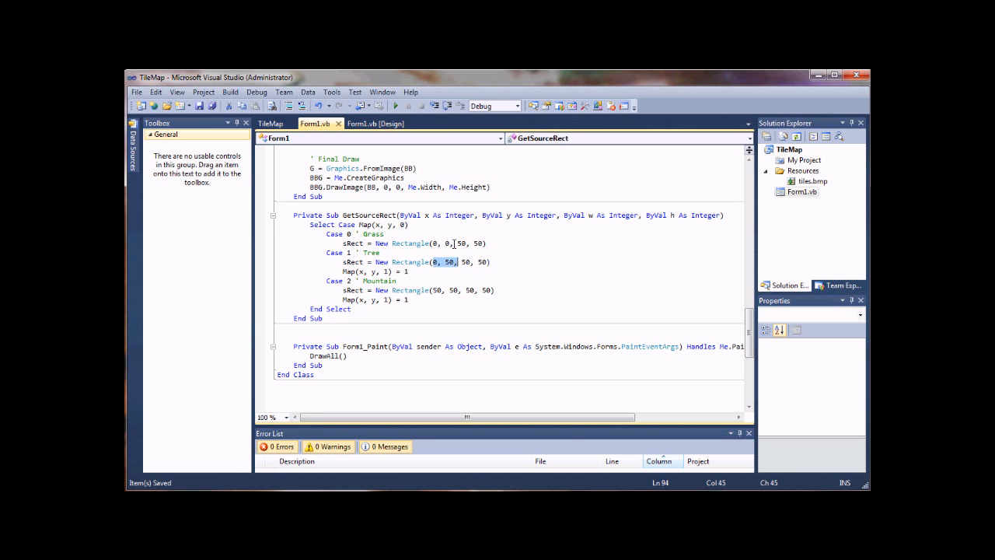
click(377, 124)
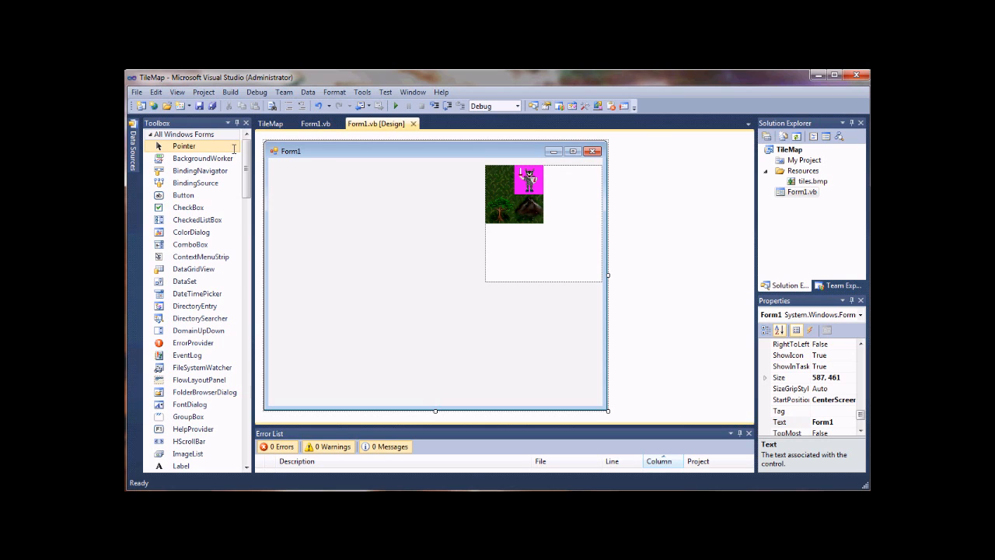
mouse_move(532, 220)
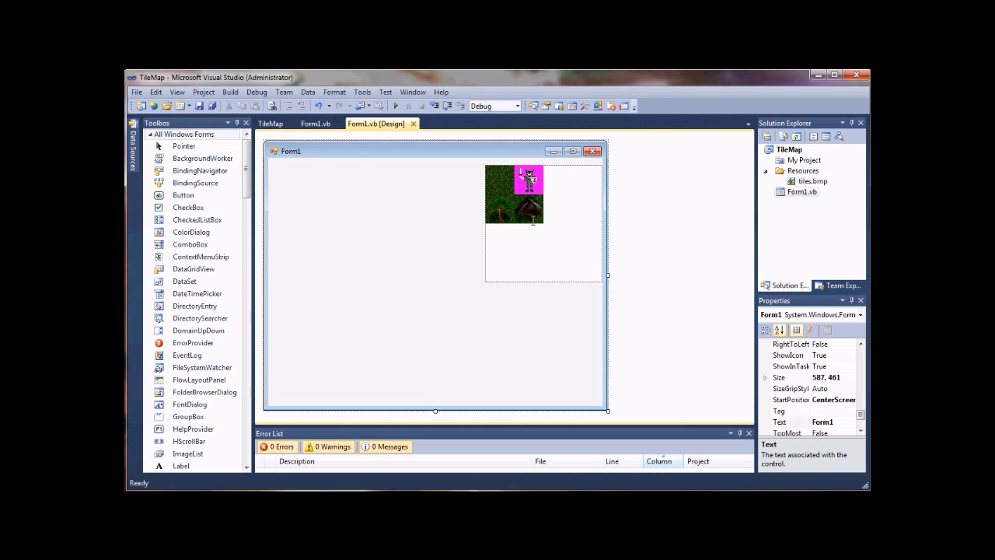
click(314, 124)
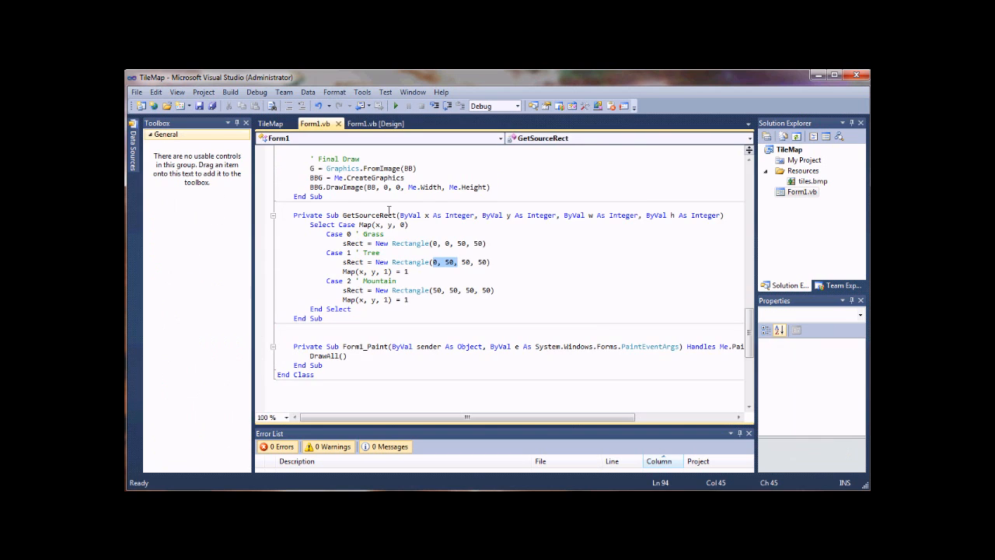
Explain the Name Plate drawing code and the character's fixed 150, 150 draw position.
scroll(up, 3)
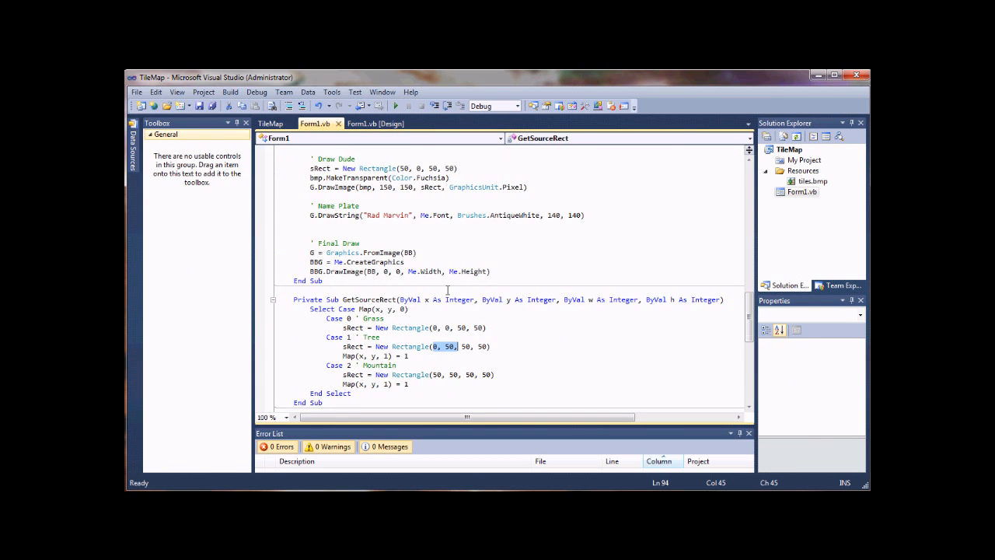
scroll(up, 3)
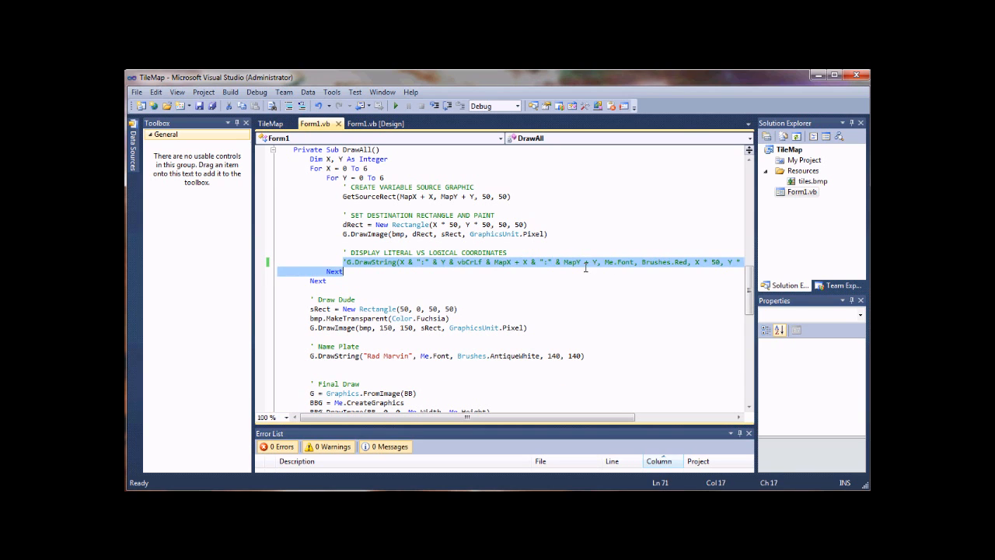
scroll(right, 3)
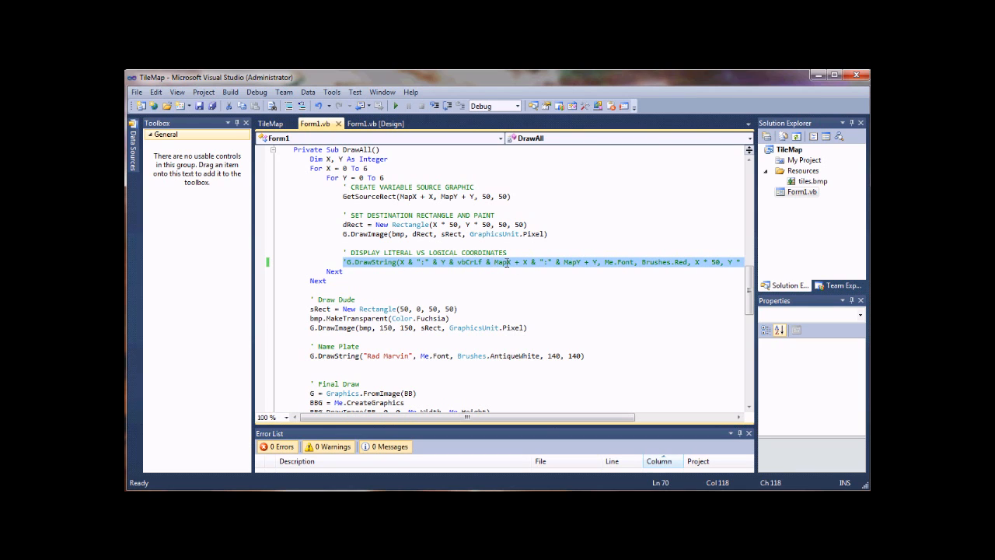
scroll(down, 3)
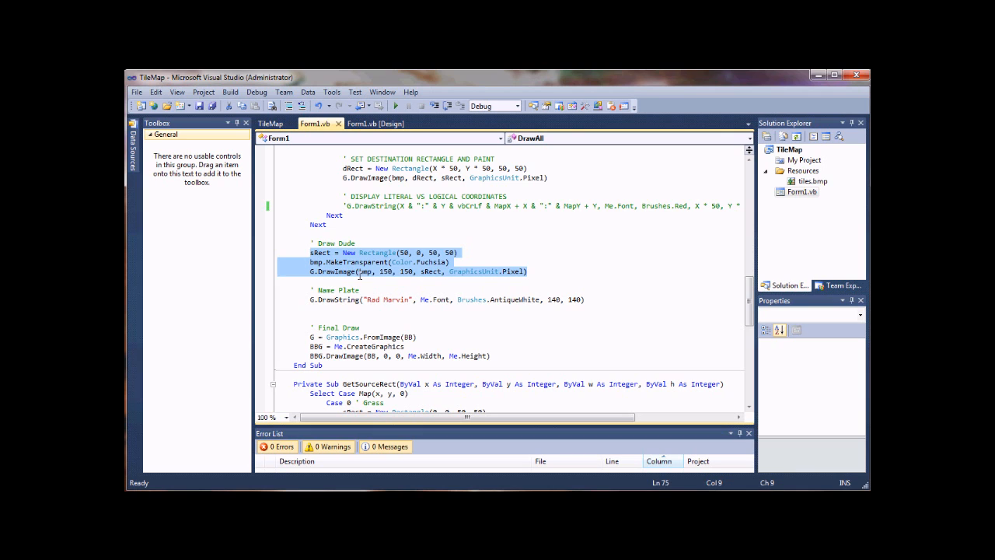
scroll(down, 3)
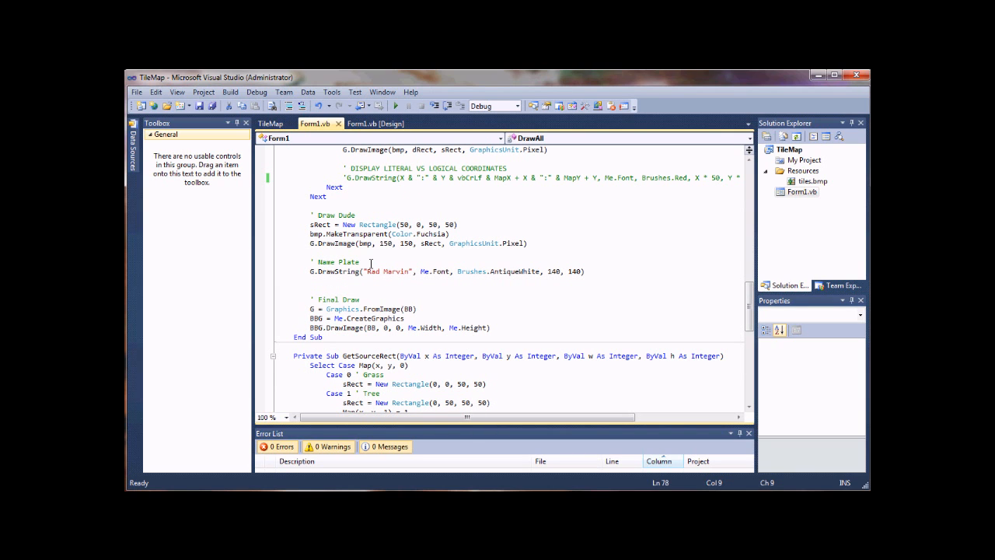
double_click(336, 262)
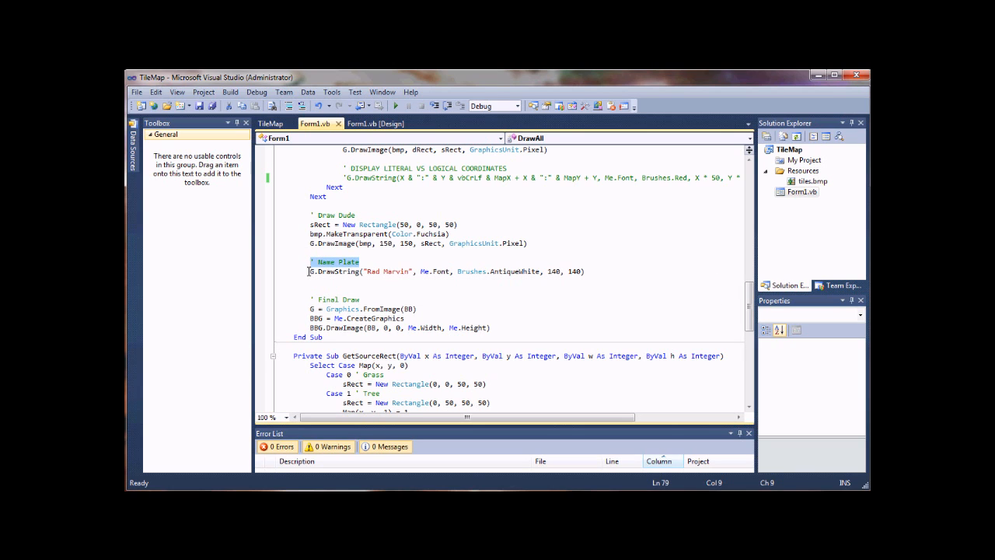
click(375, 270)
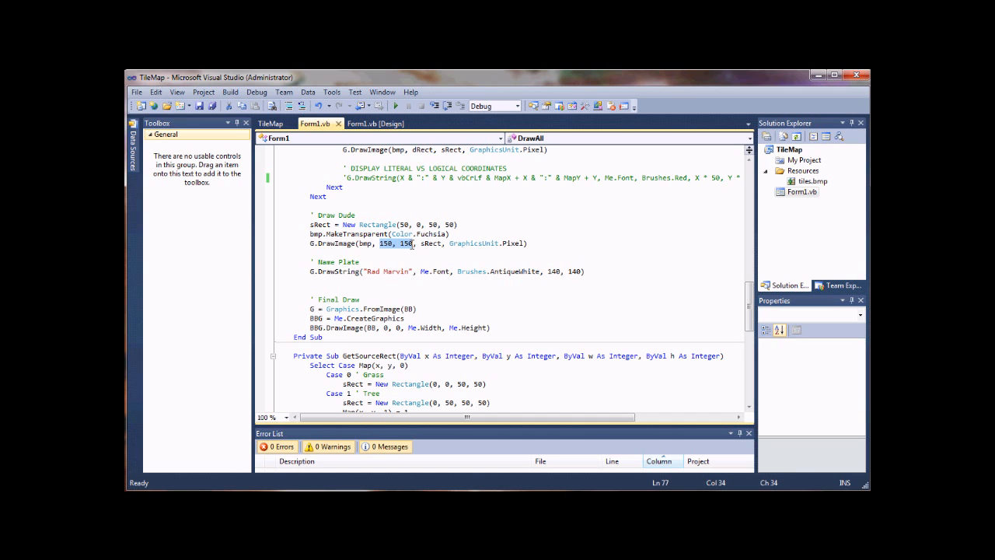
scroll(down, 3)
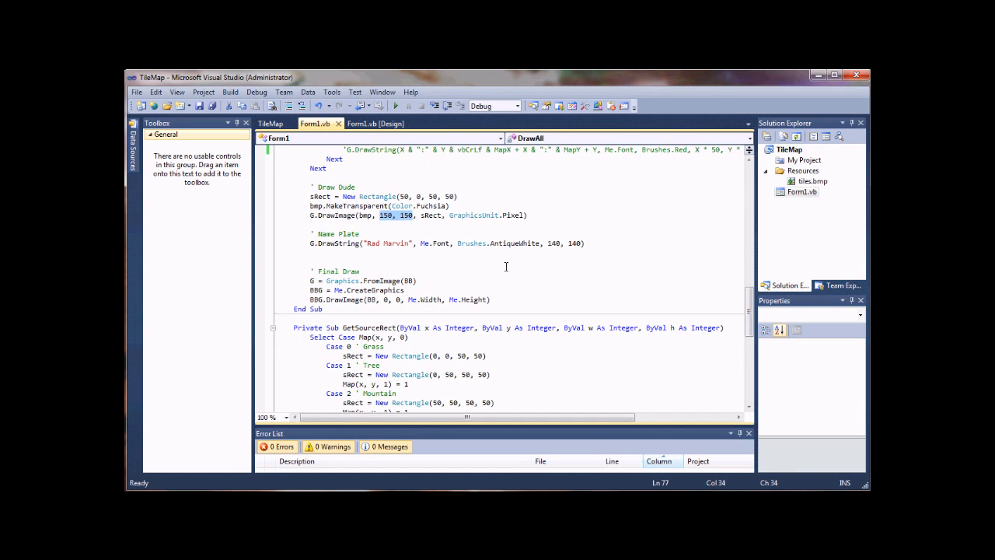
scroll(down, 3)
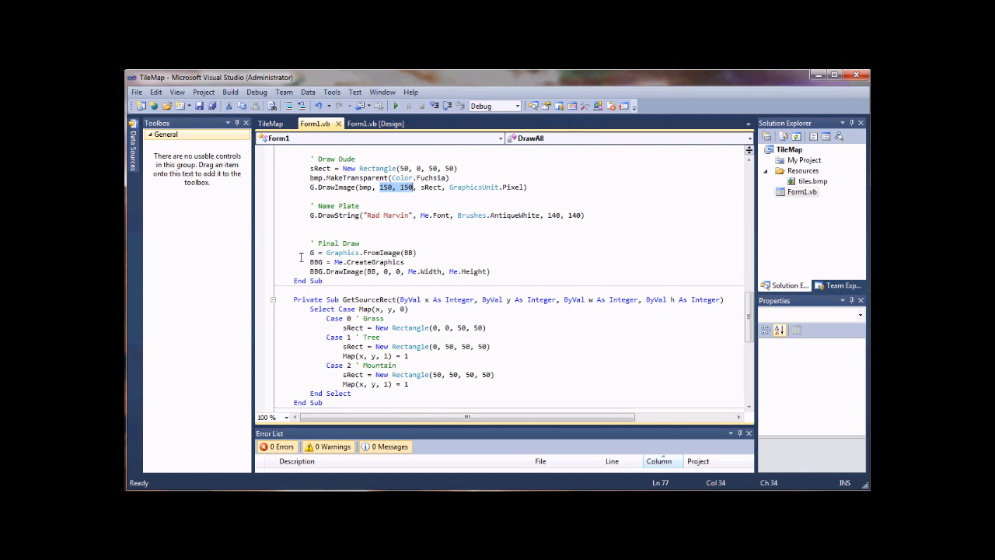
mouse_move(472, 262)
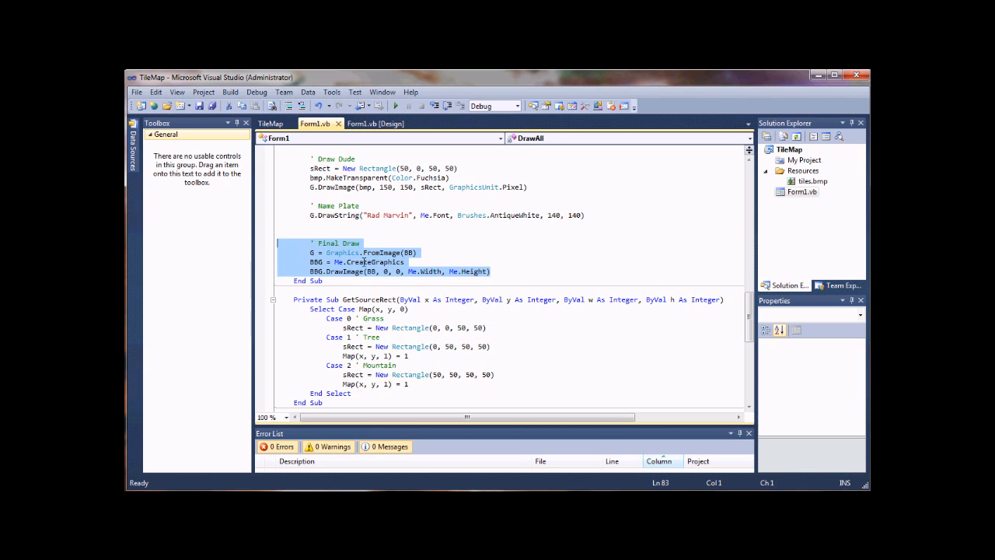
scroll(down, 3)
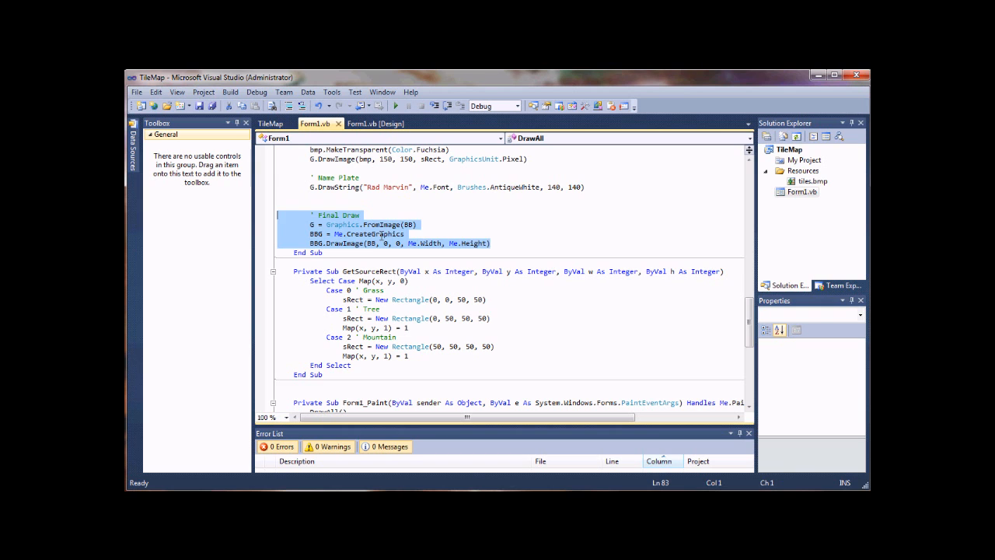
scroll(up, 3)
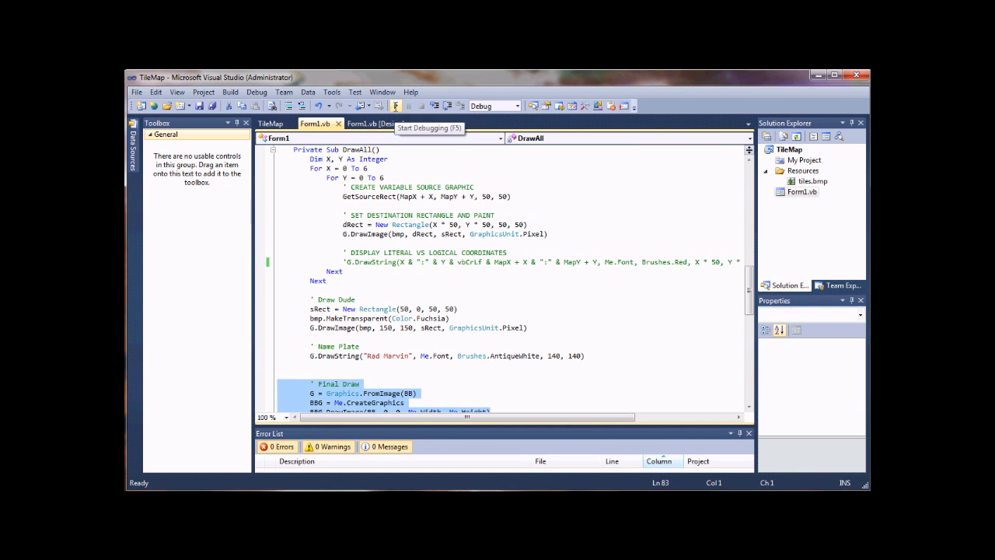
Build and run TileMap so the grass-and-tree map appears with Marvin and his name plate.
click(395, 106)
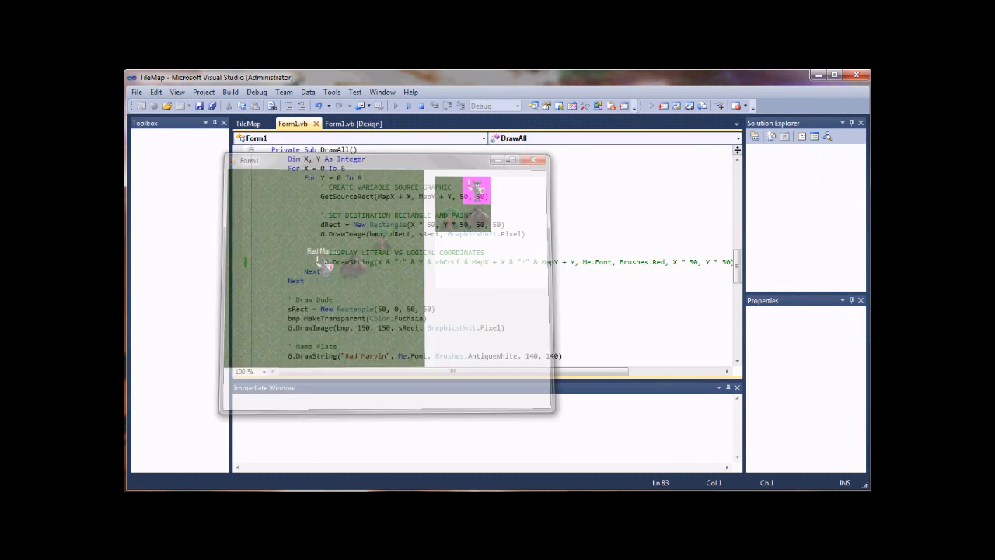
click(542, 160)
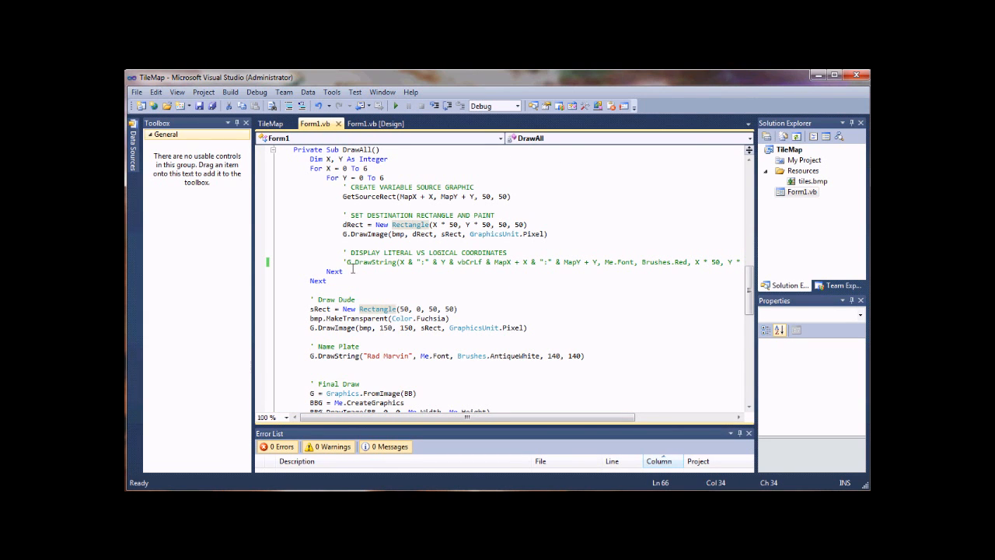
click(347, 262)
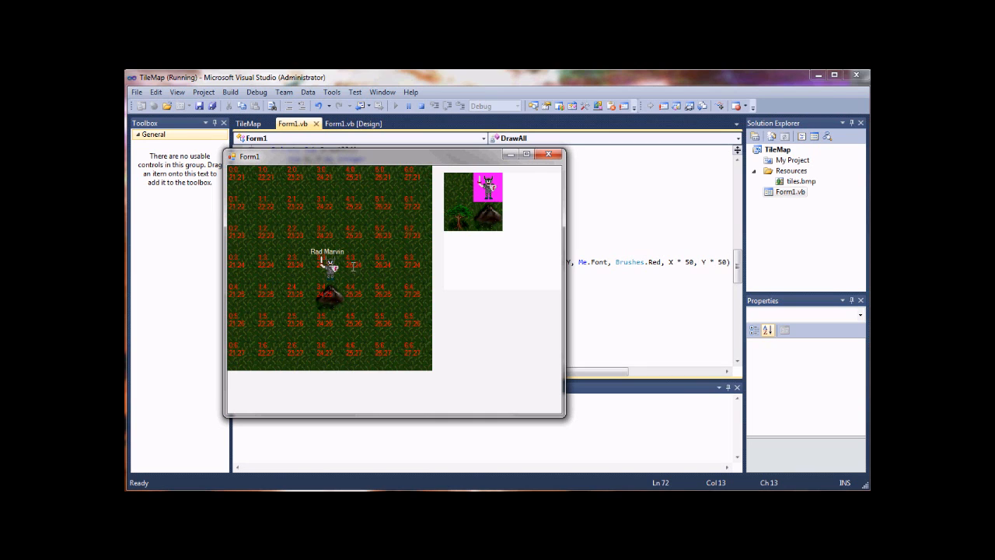
mouse_move(359, 266)
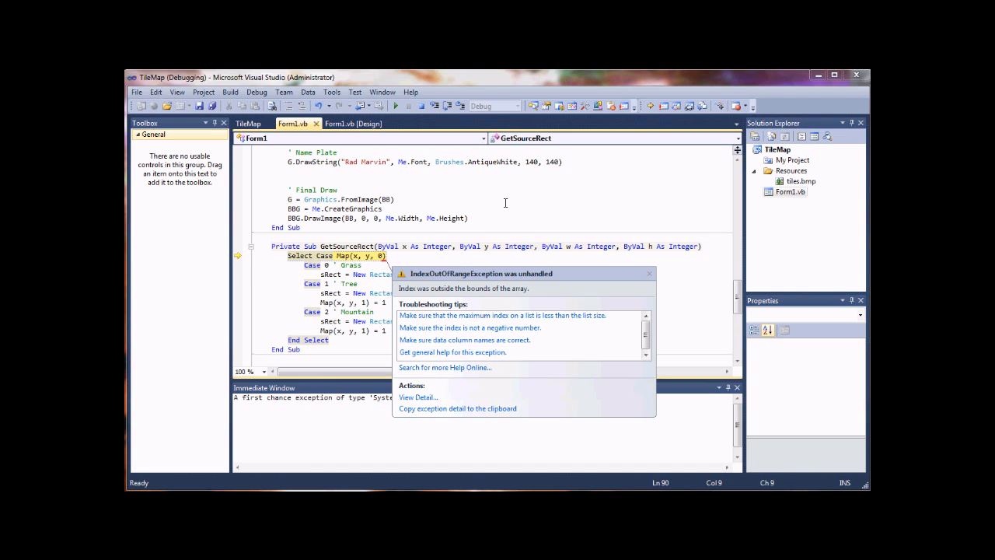
mouse_move(527, 290)
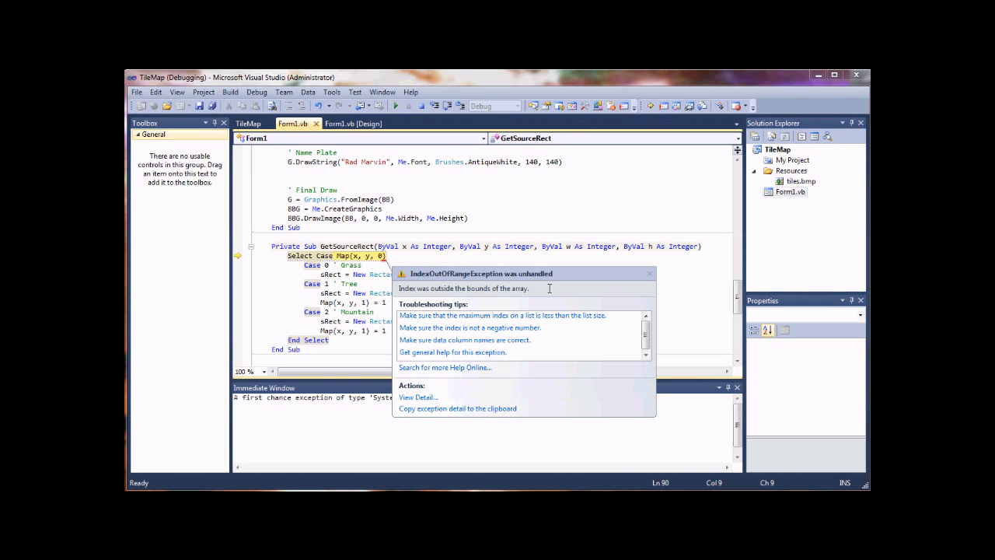
mouse_move(405, 252)
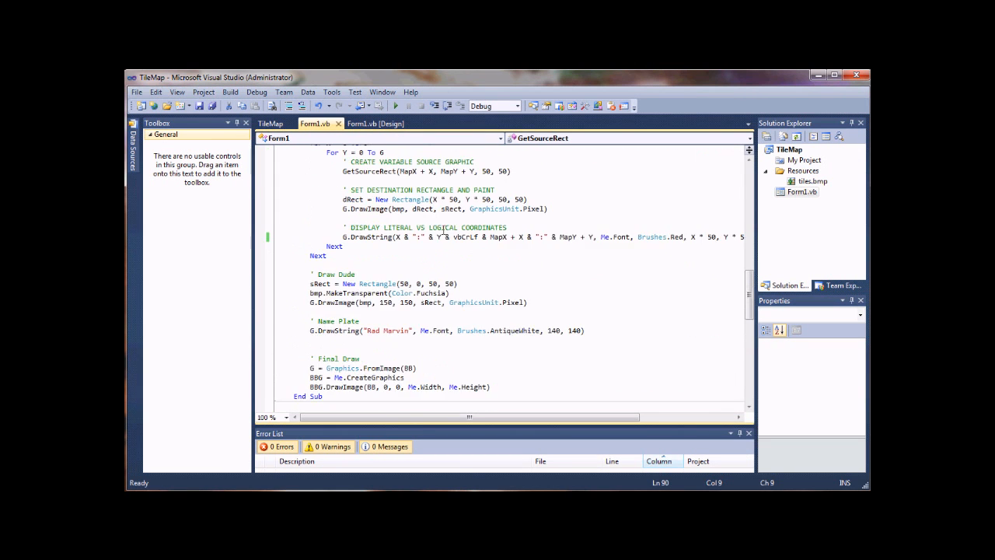
scroll(up, 3)
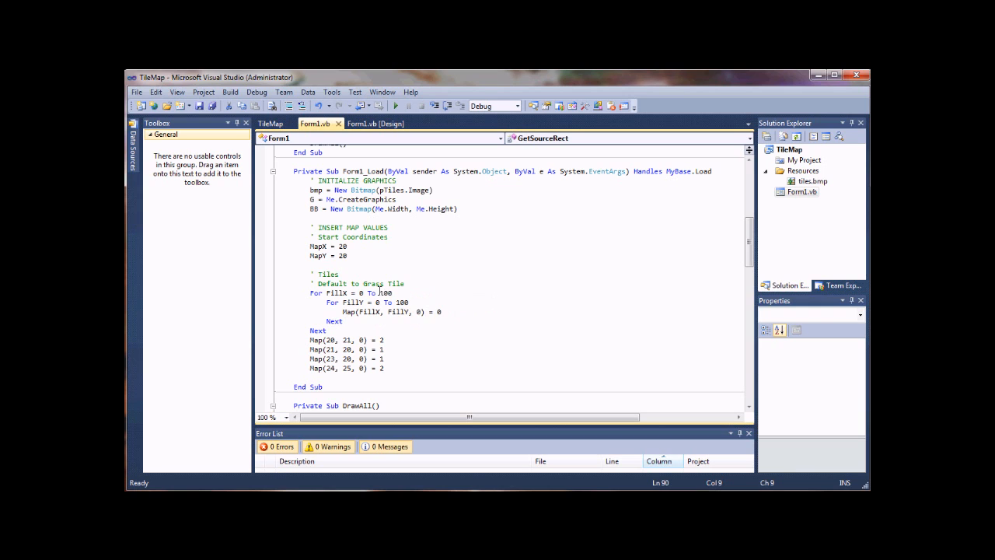
mouse_move(386, 292)
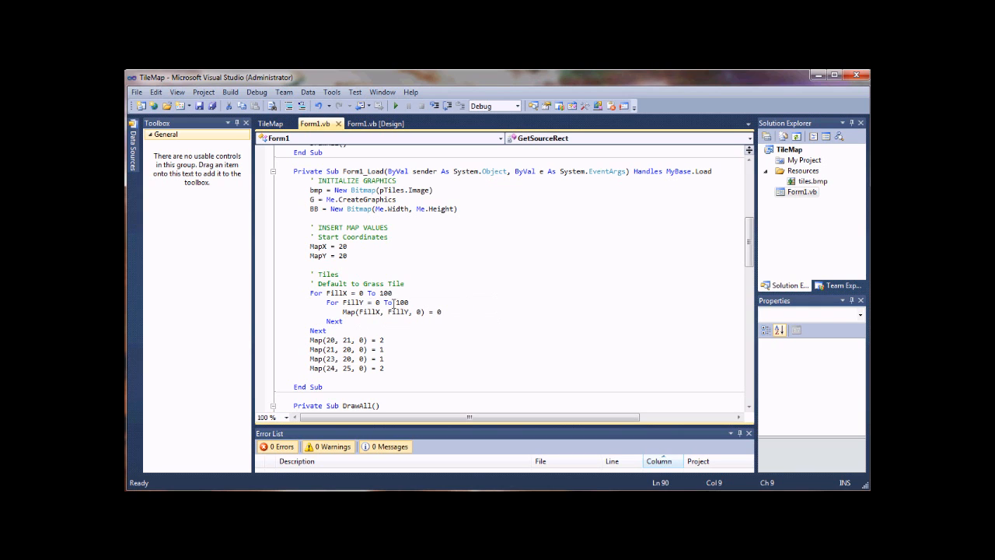
scroll(down, 3)
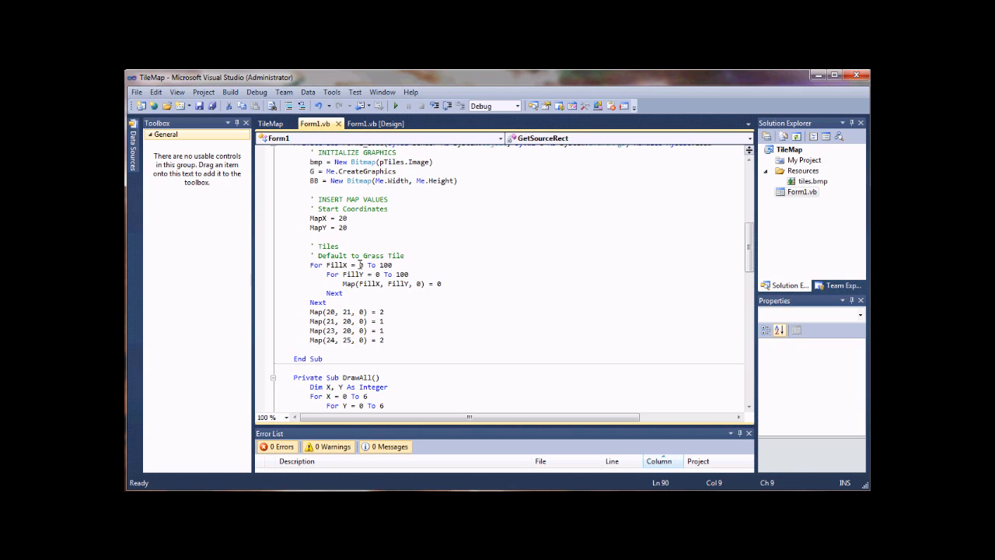
scroll(down, 3)
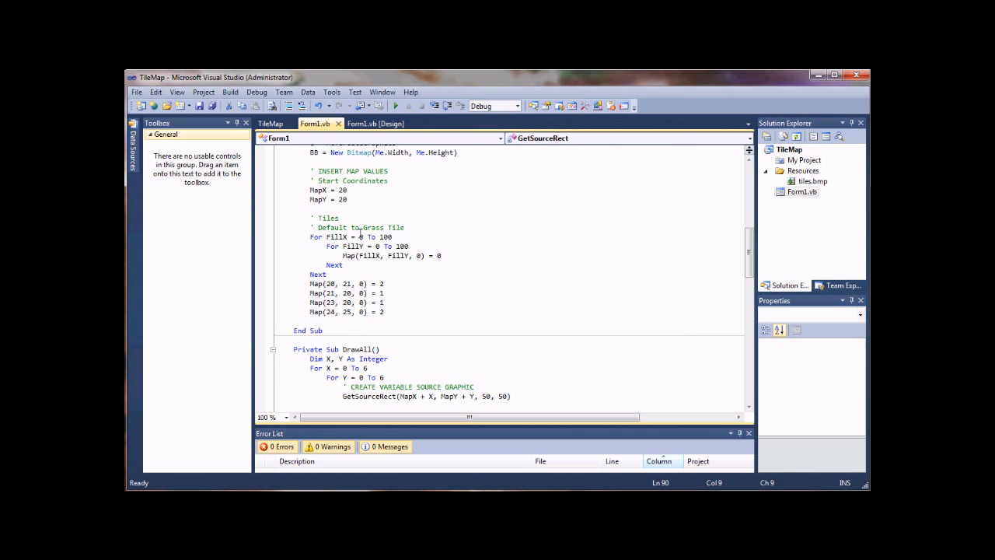
mouse_move(389, 237)
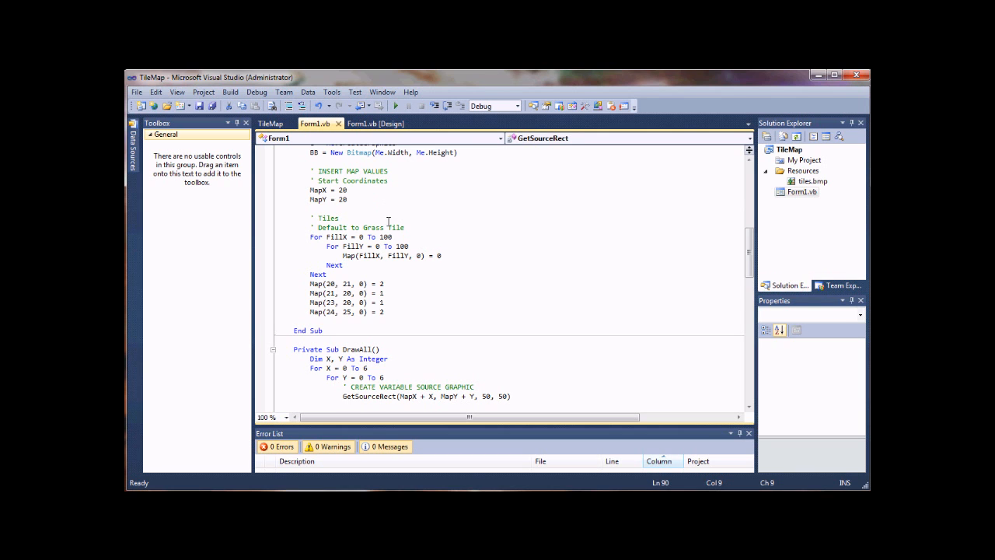
scroll(down, 3)
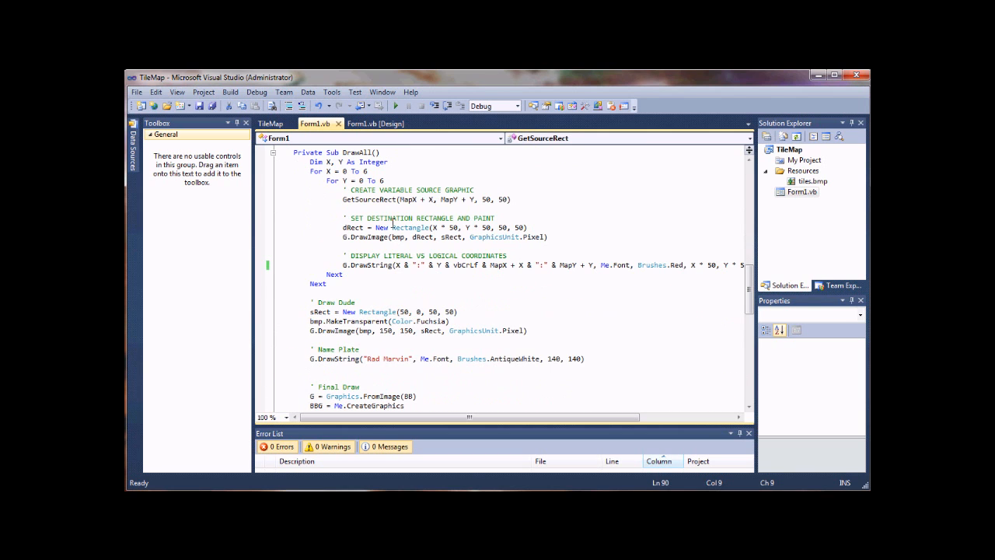
scroll(down, 3)
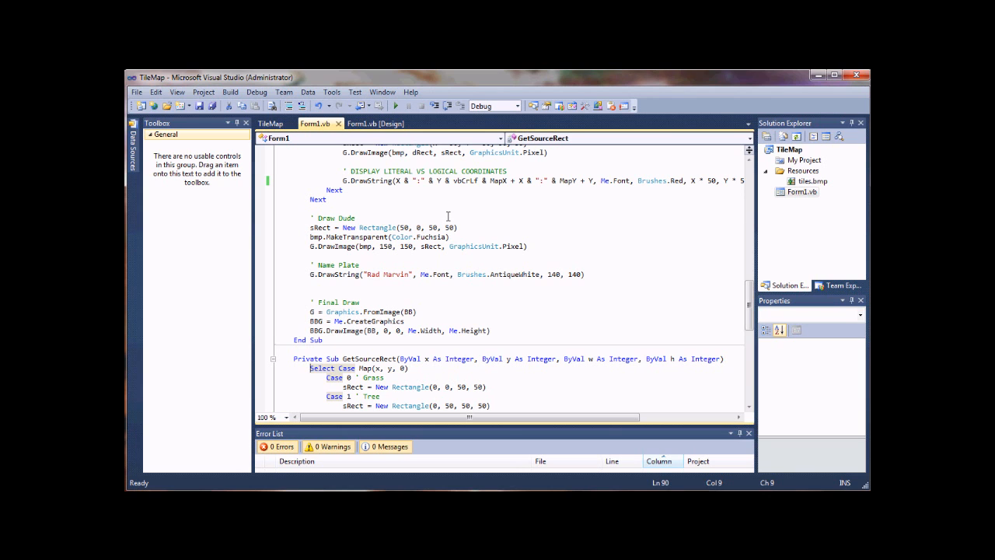
scroll(up, 3)
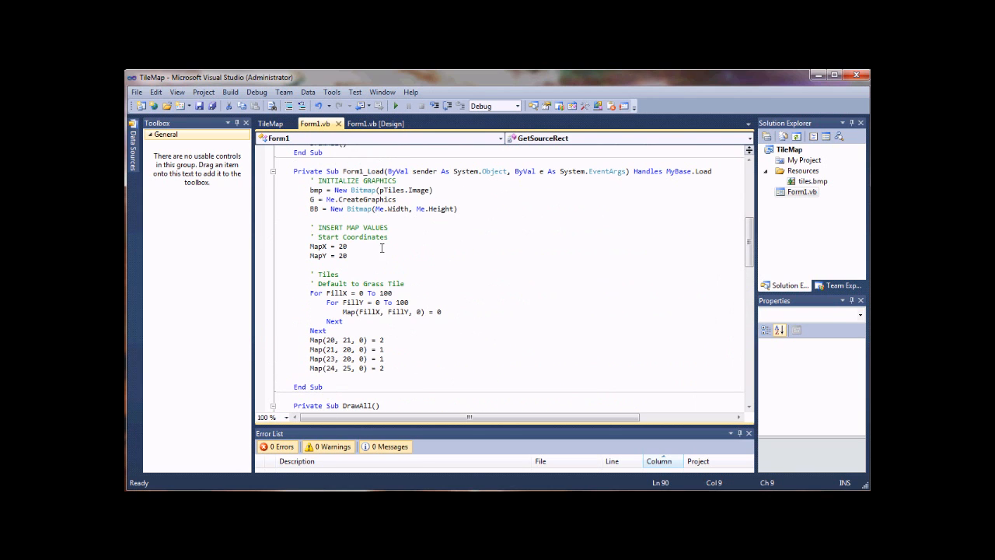
mouse_move(418, 296)
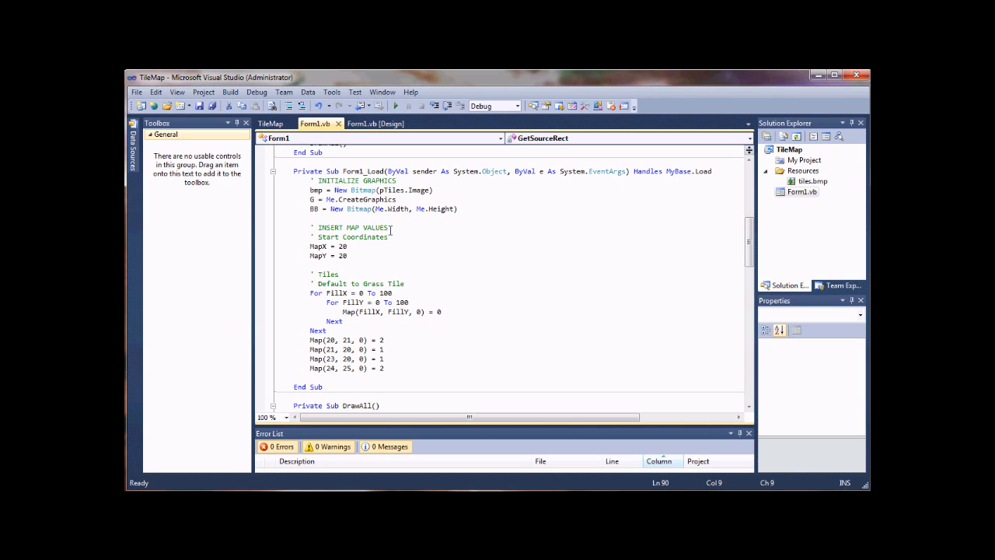
scroll(down, 3)
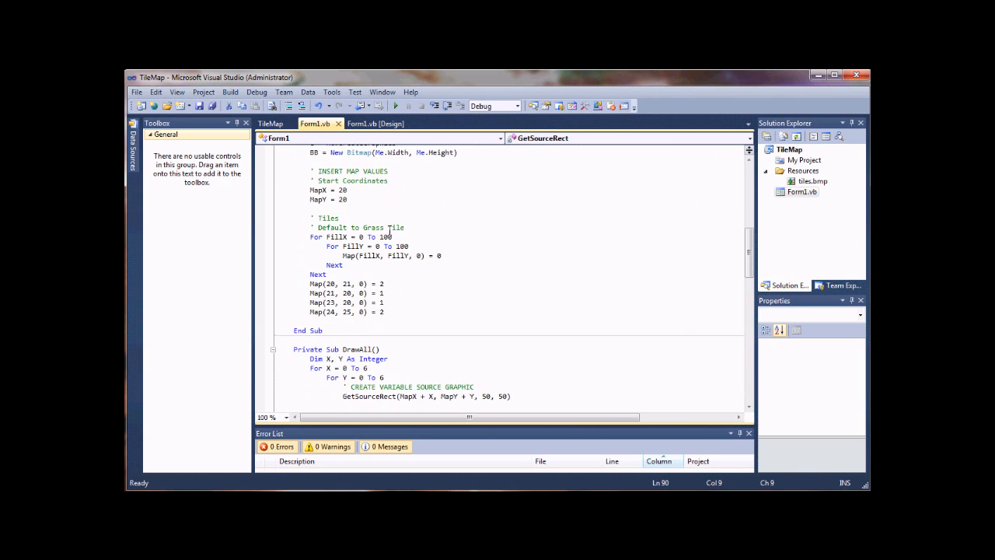
scroll(down, 3)
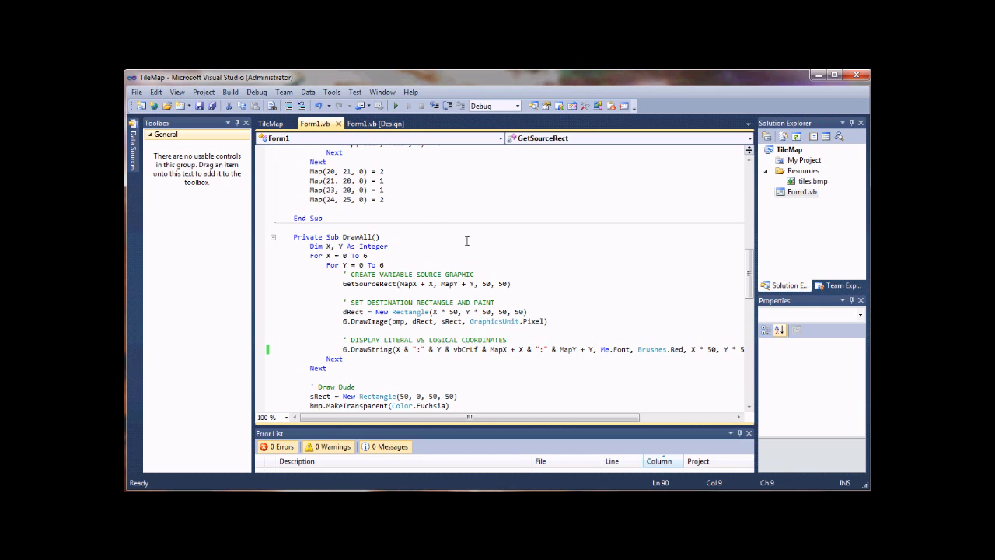
scroll(down, 3)
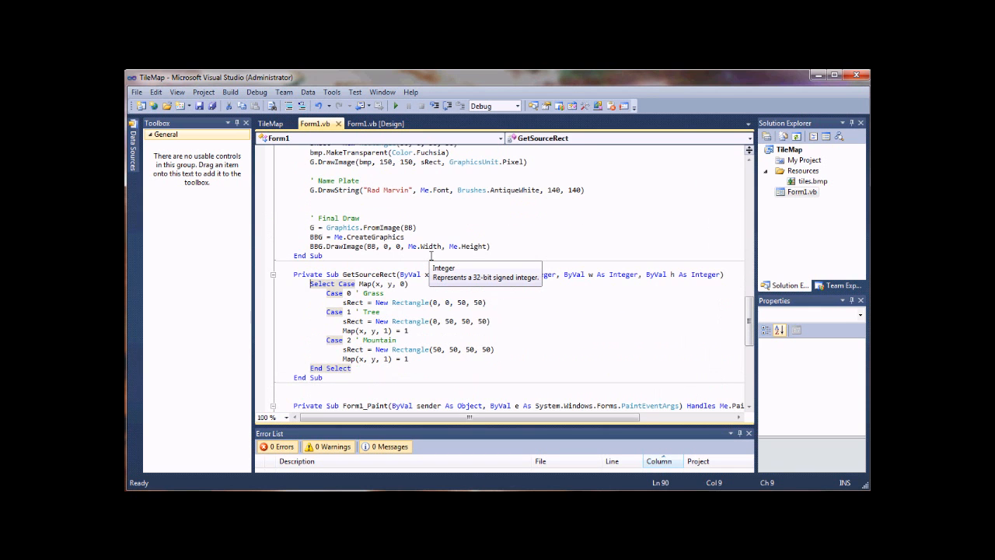
scroll(up, 3)
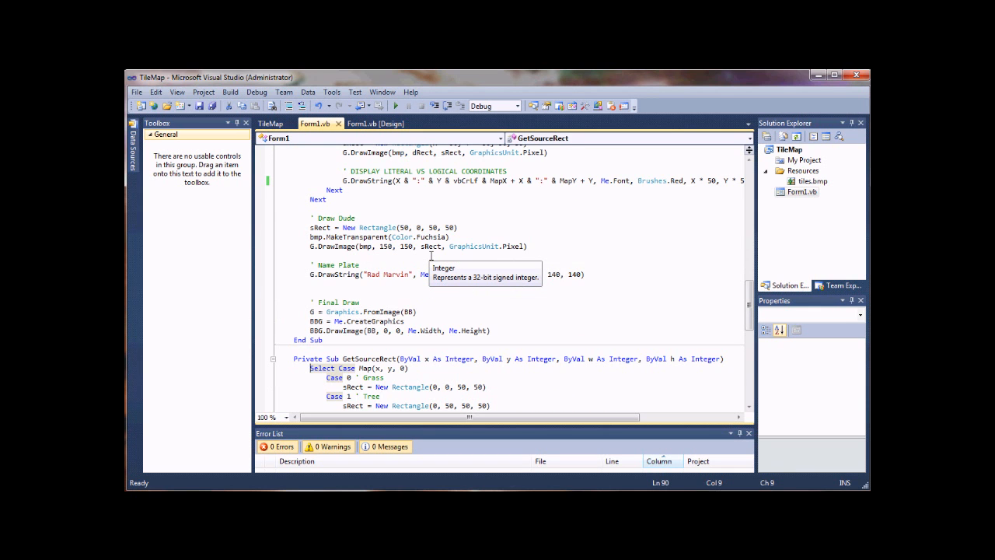
scroll(down, 3)
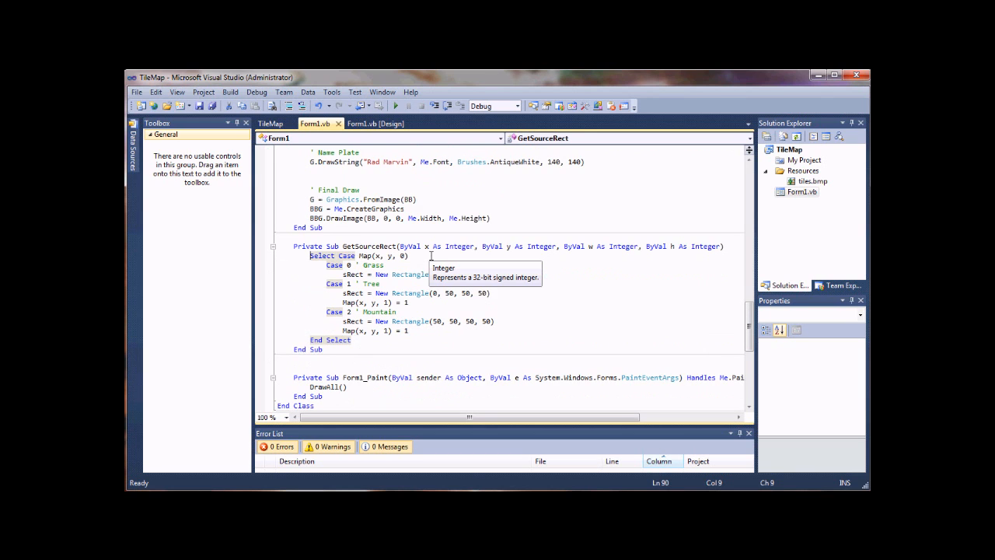
scroll(up, 3)
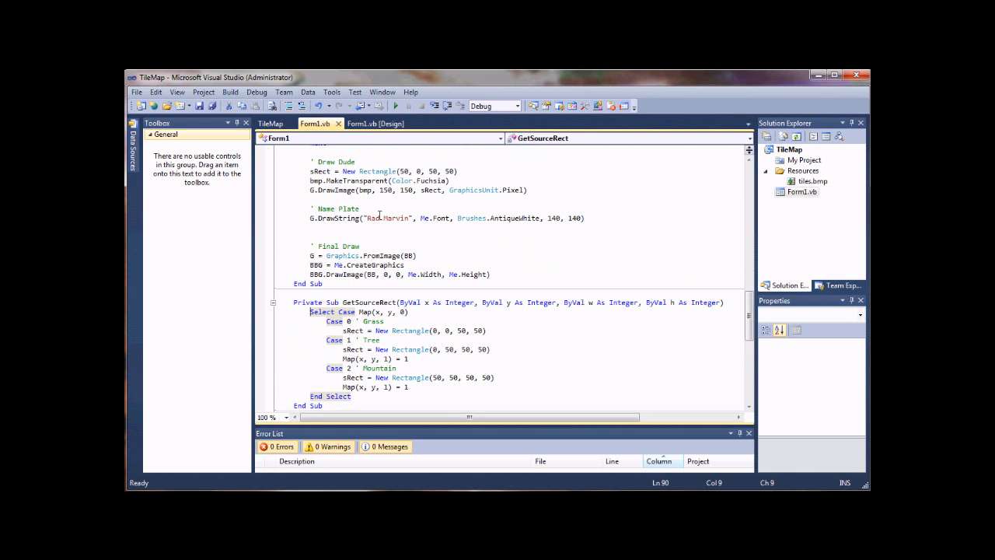